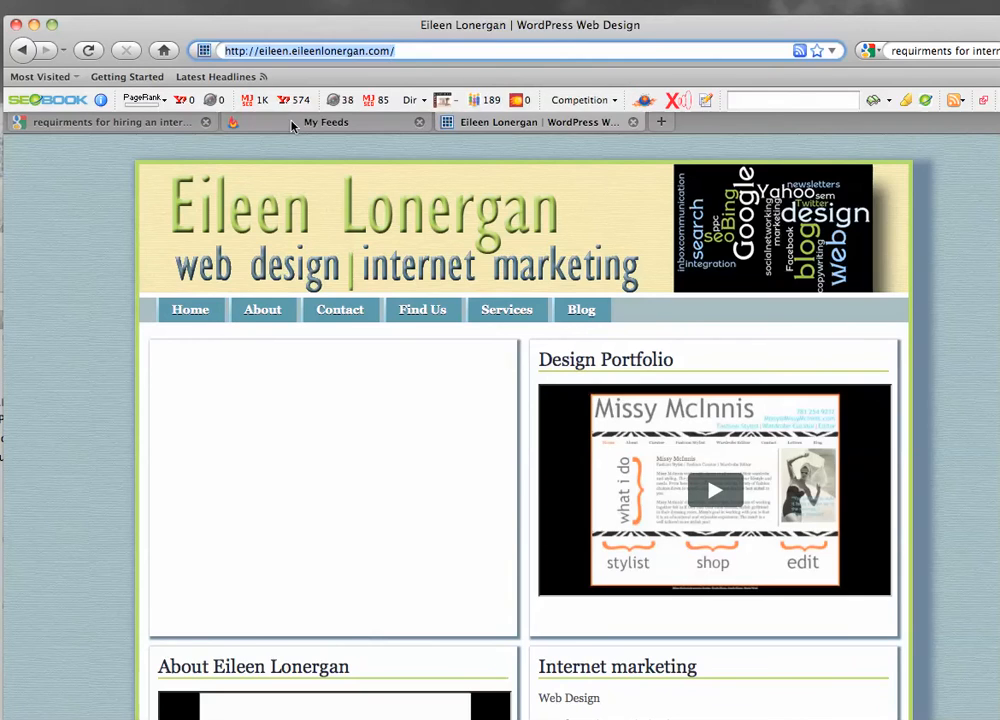
Step: Switch to the FeedBurner My Feeds list of burned feeds
left_click(324, 122)
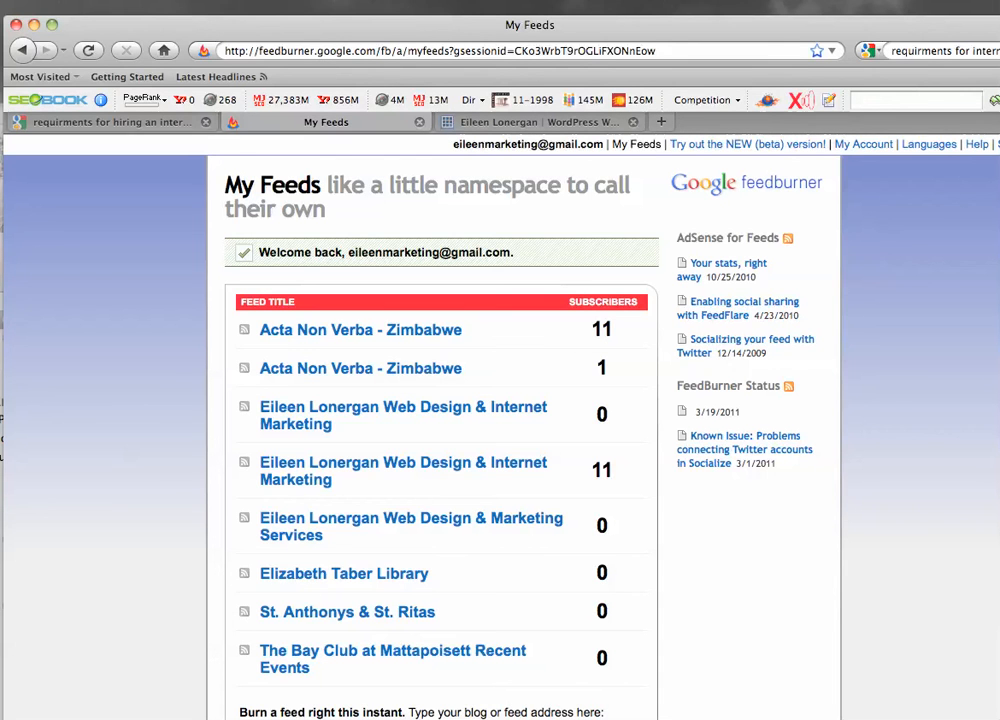
mouse_move(816, 234)
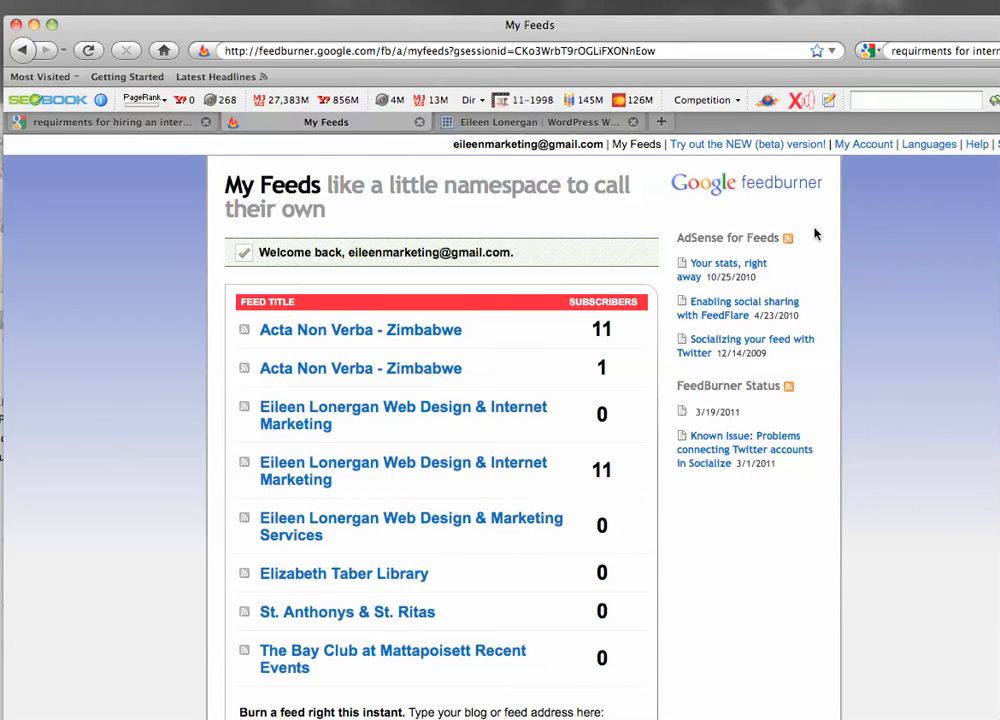
mouse_move(818, 232)
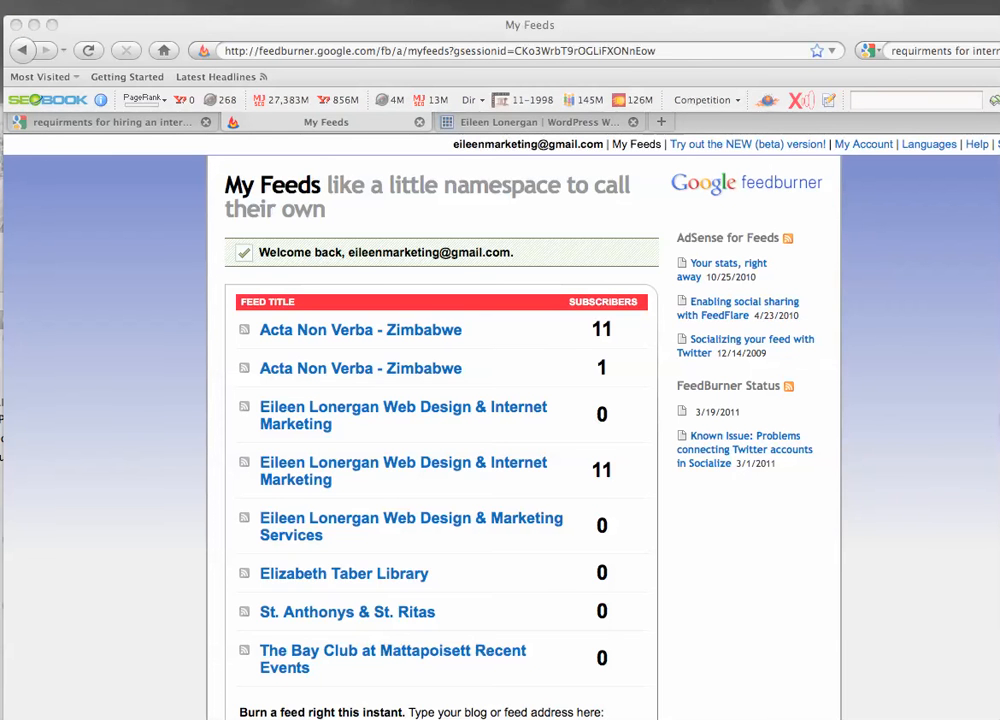
scroll("down", 3)
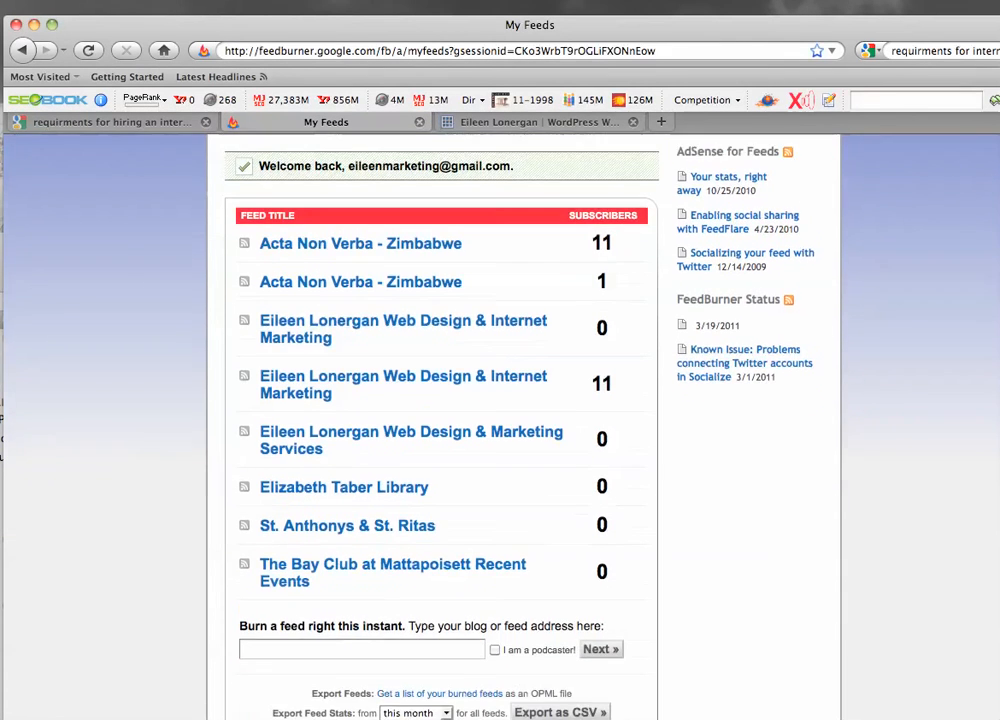
scroll("down", 3)
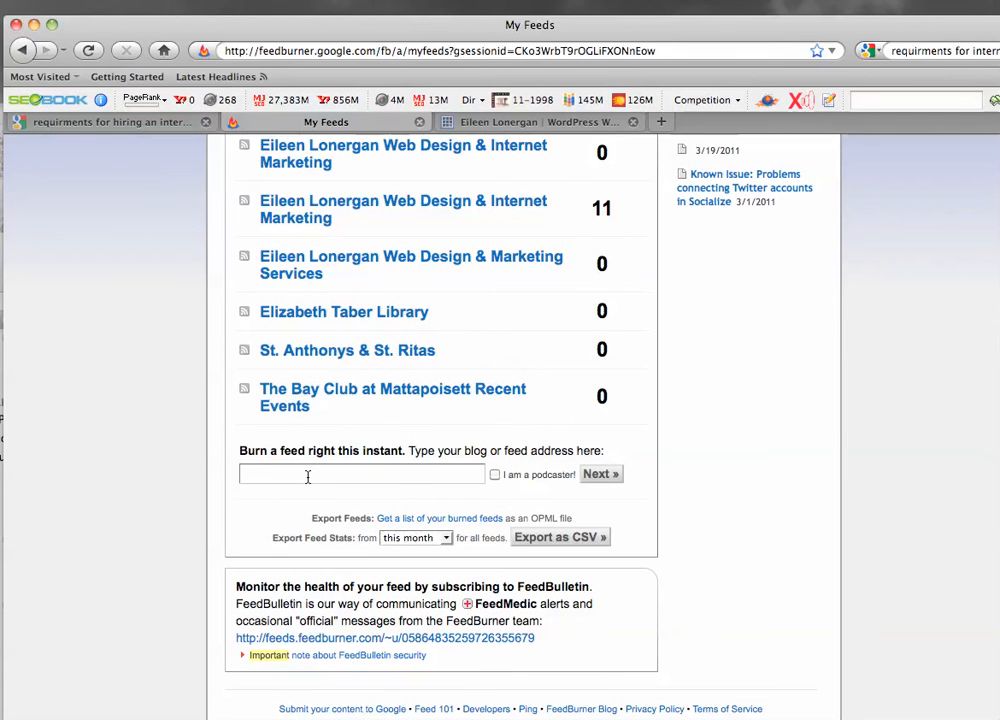
type("http://eileen.eileenlonergan.com/")
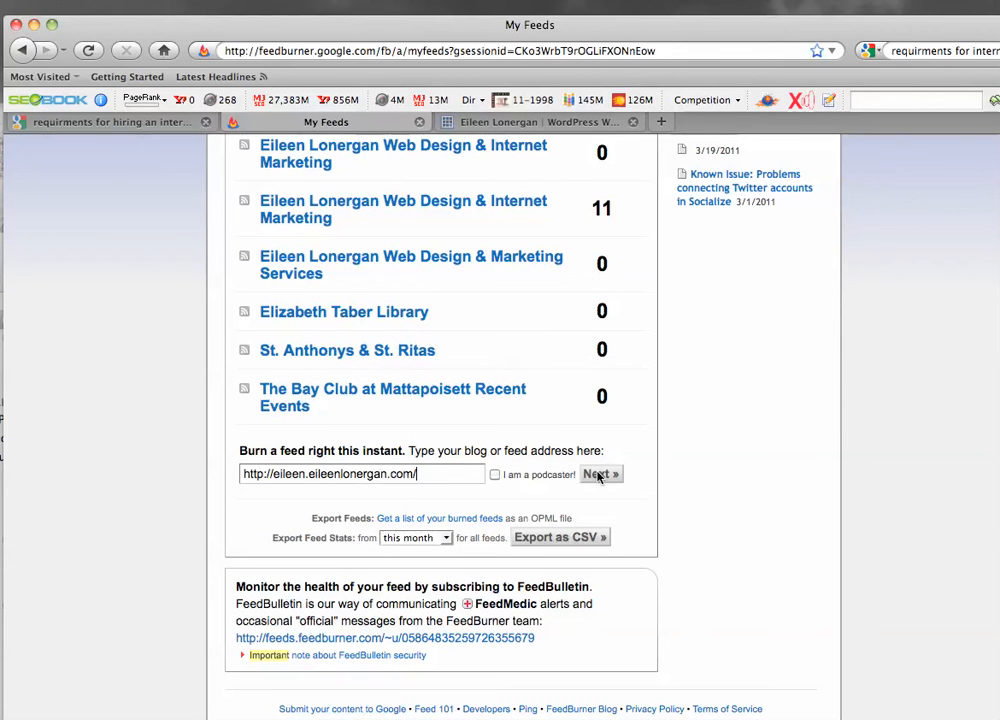
left_click(600, 474)
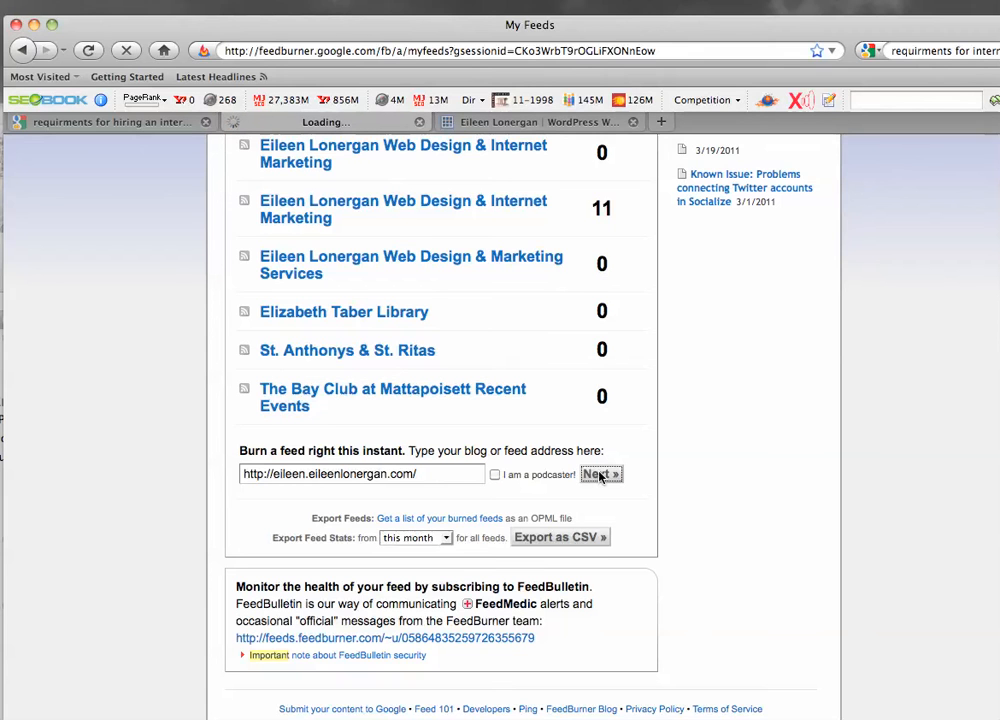
left_click(600, 474)
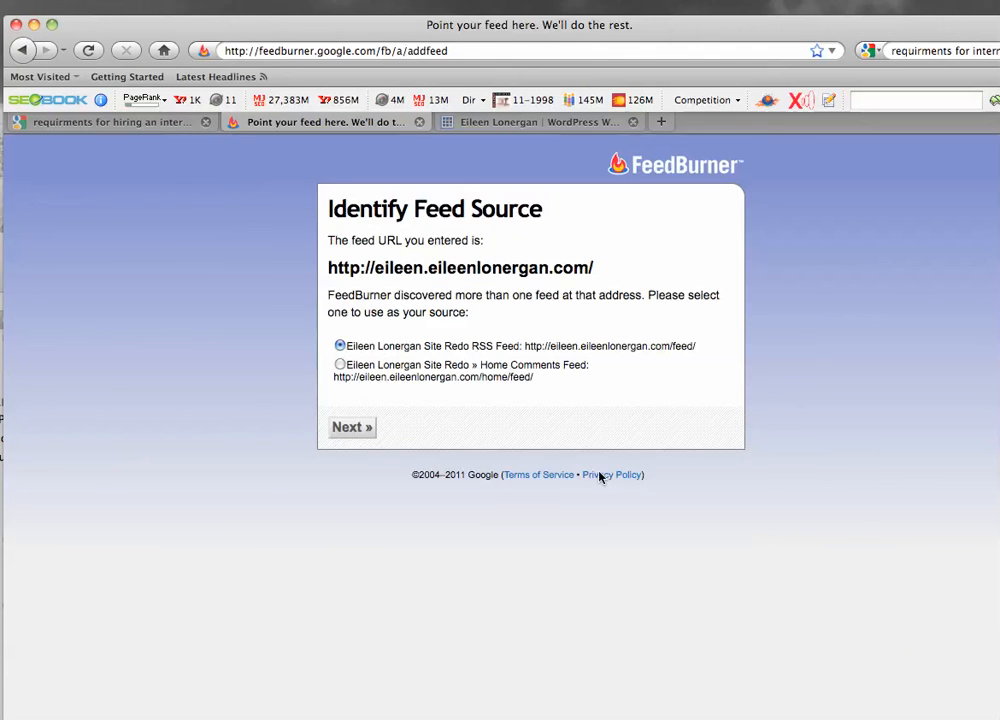
mouse_move(416, 358)
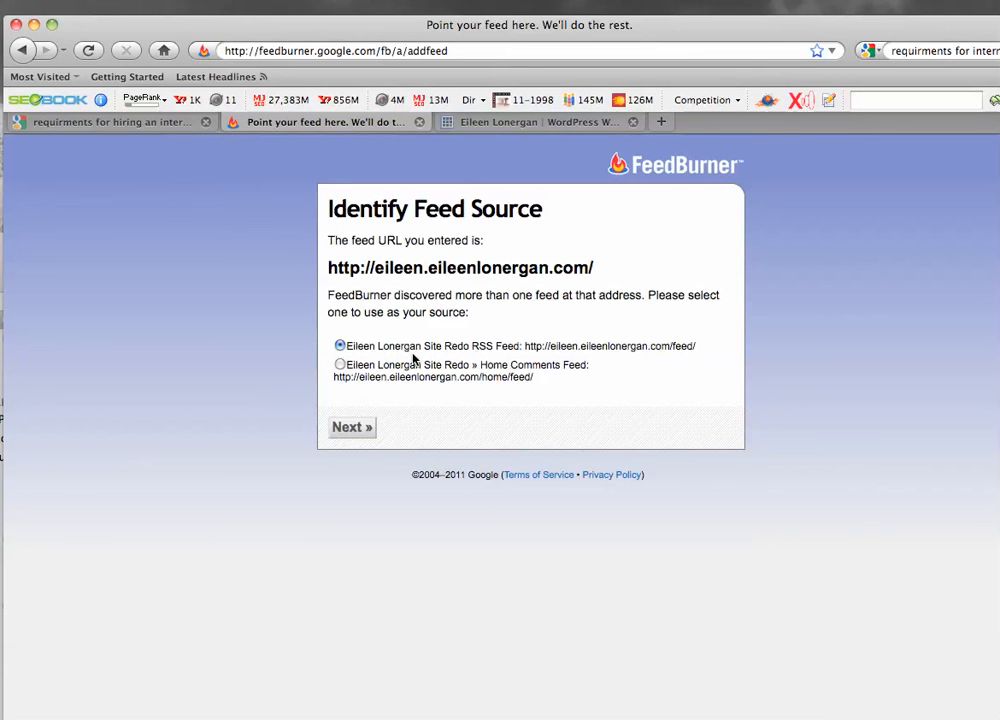
mouse_move(664, 356)
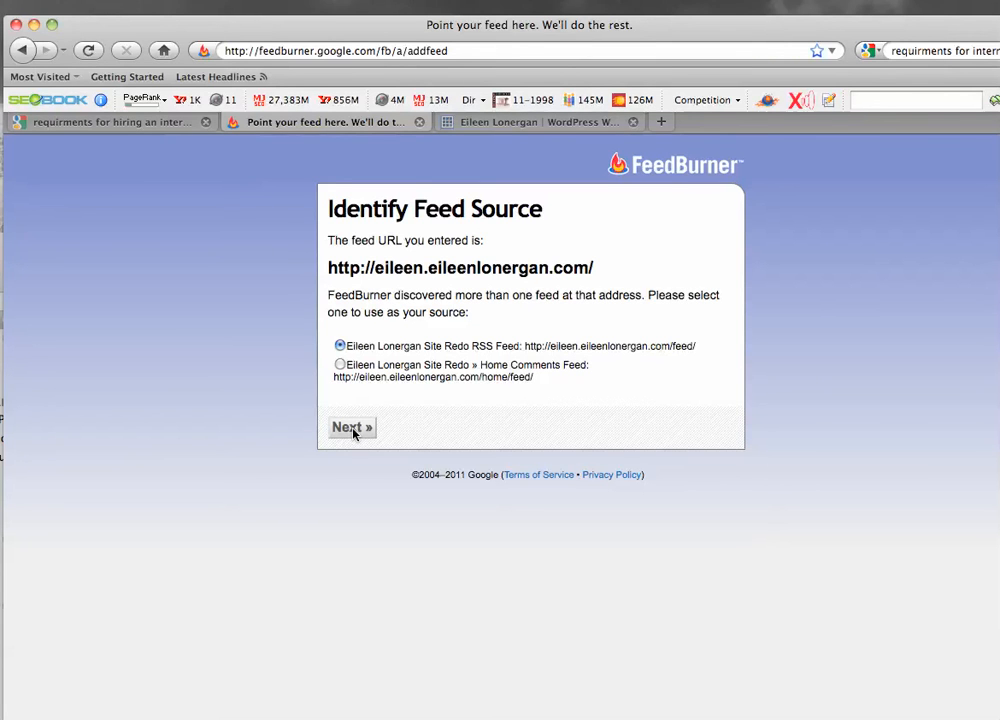
Step: Confirm the Site Redo RSS feed as source and accept its title and EileenLonerganSiteRedo address
left_click(350, 428)
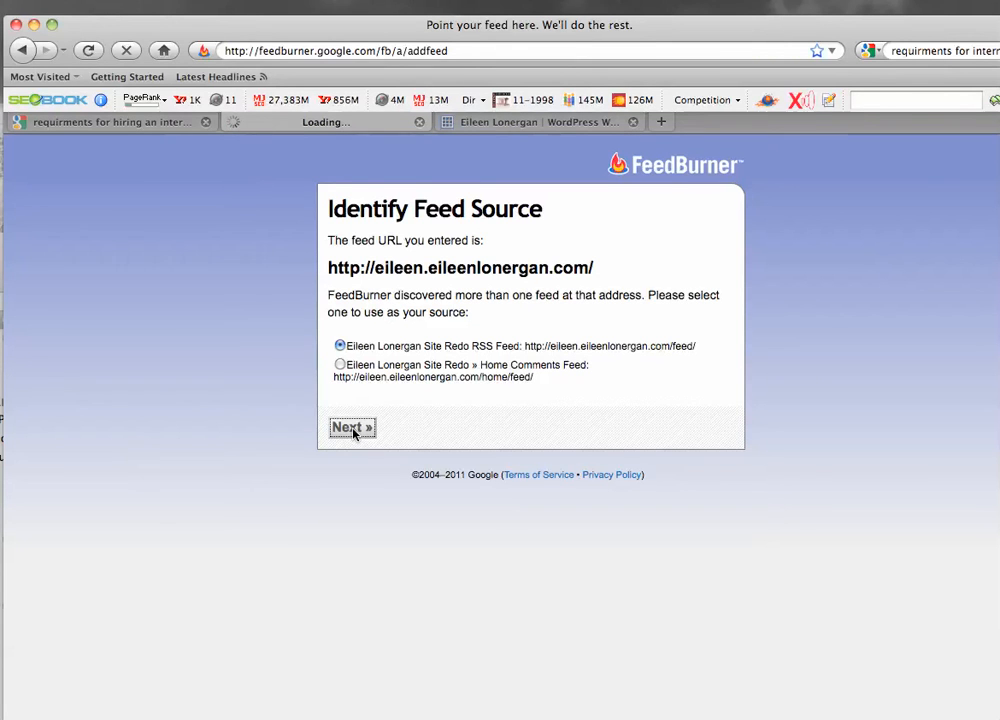
left_click(352, 428)
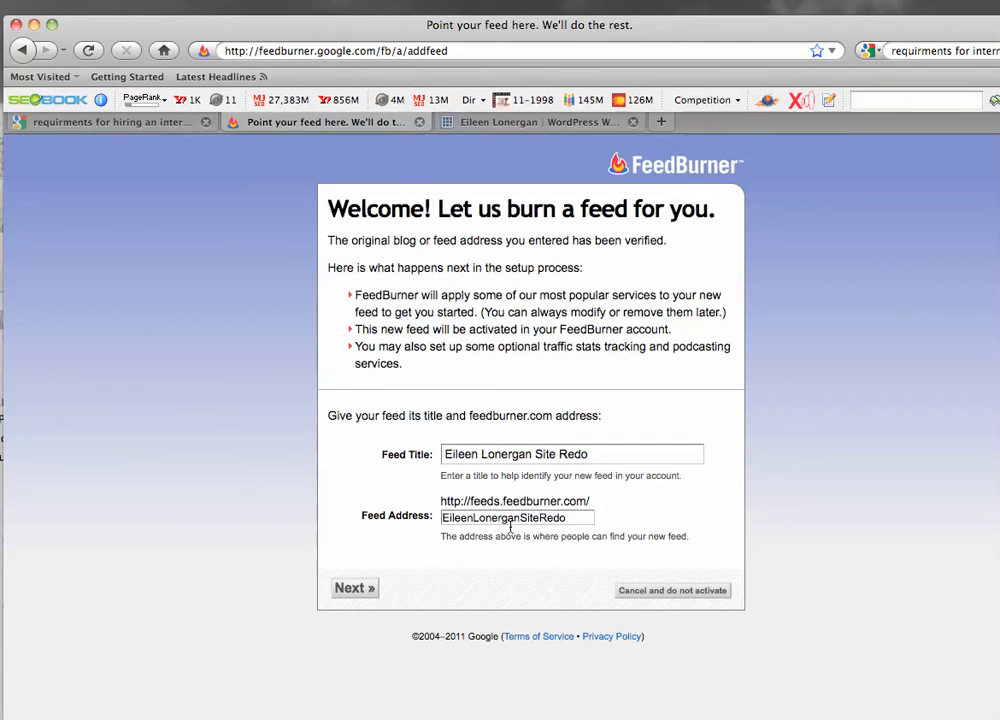
mouse_move(396, 596)
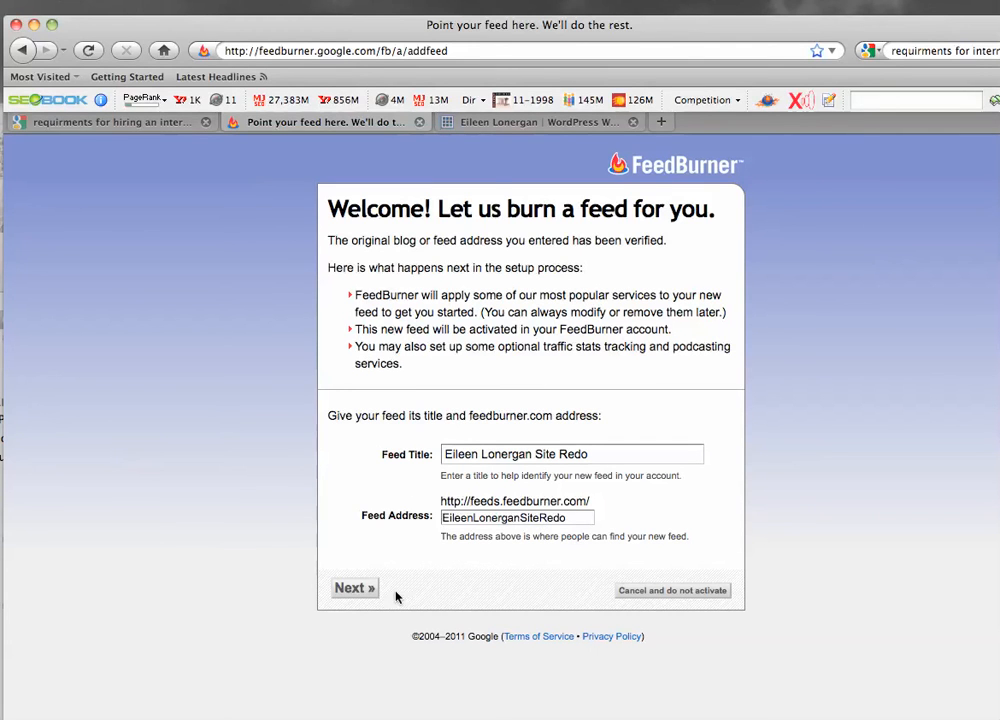
left_click(354, 588)
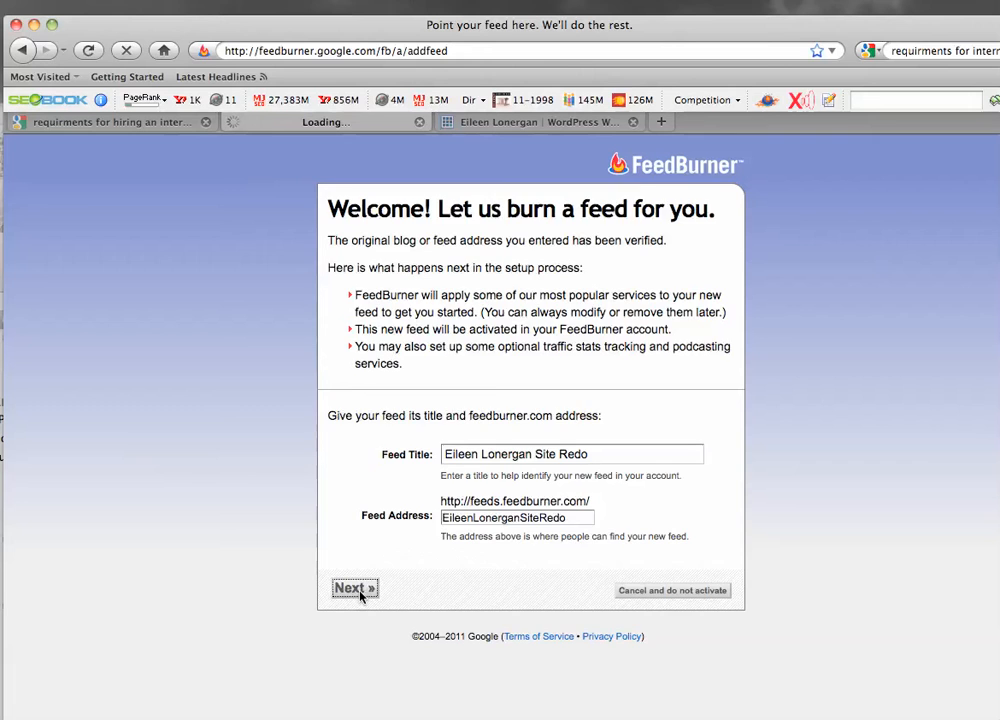
left_click(352, 588)
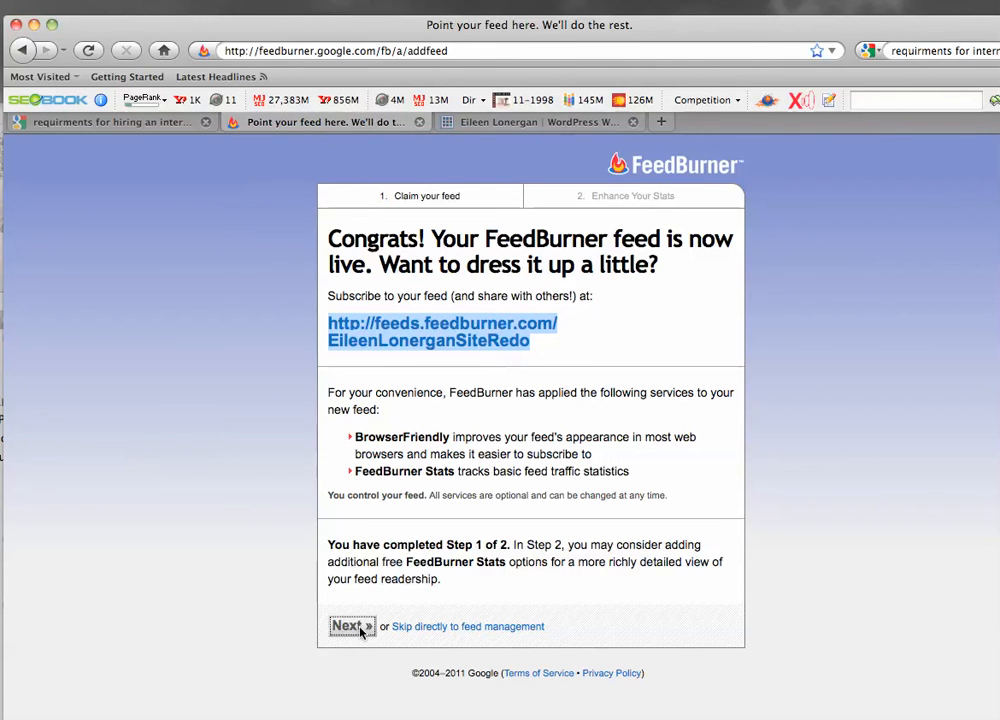
Step: Continue past the feed-is-live page and finish setup with default FeedBurner Stats tracking
left_click(352, 624)
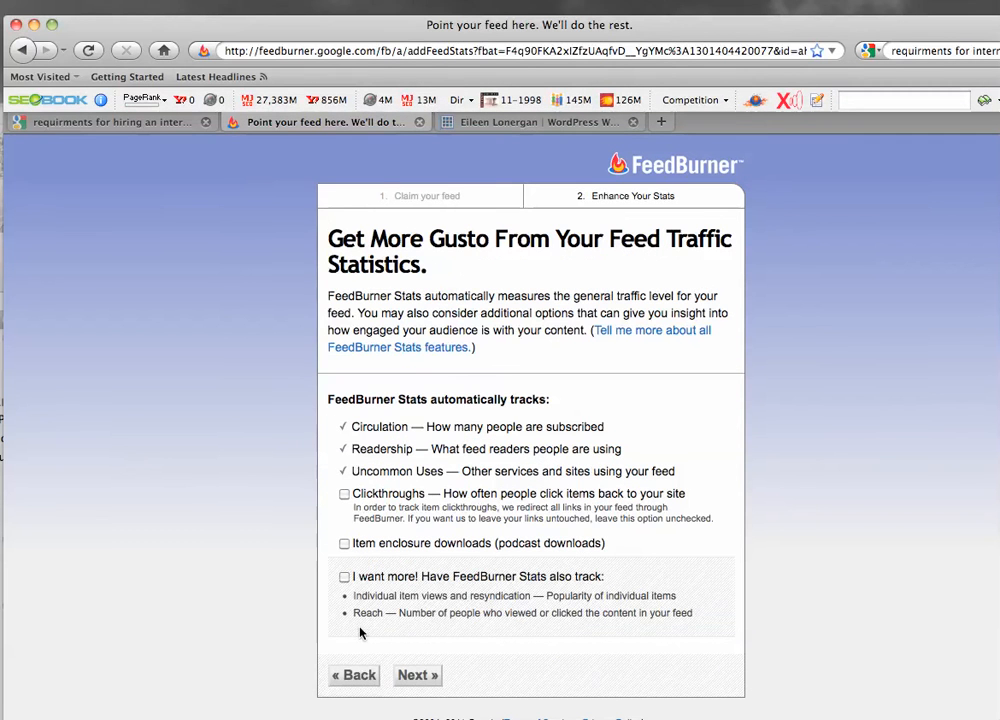
mouse_move(392, 632)
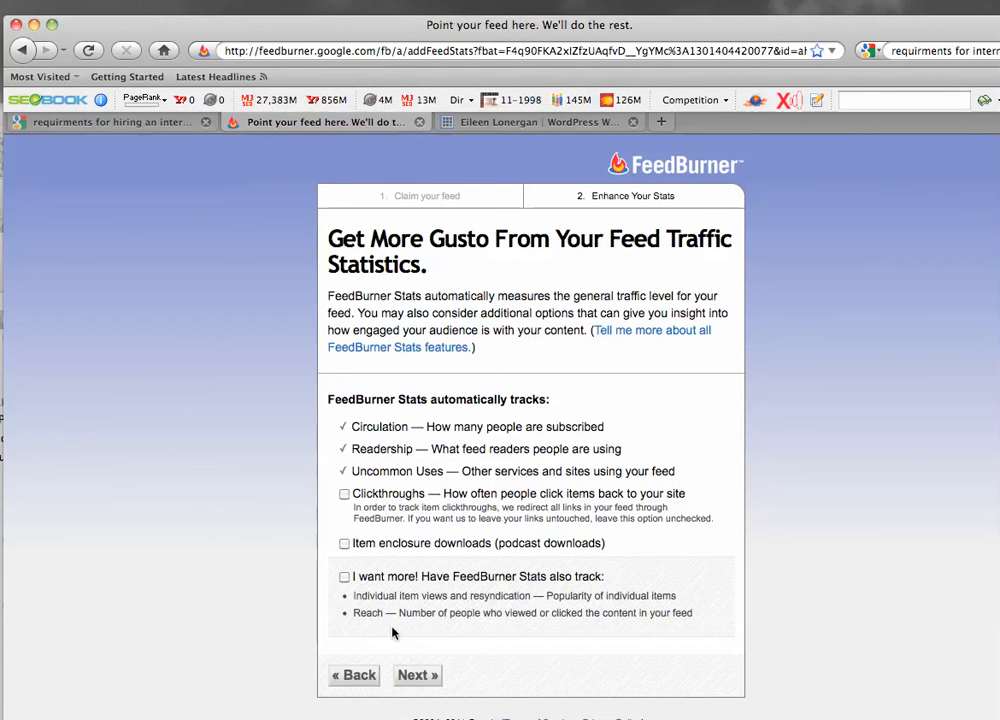
left_click(416, 676)
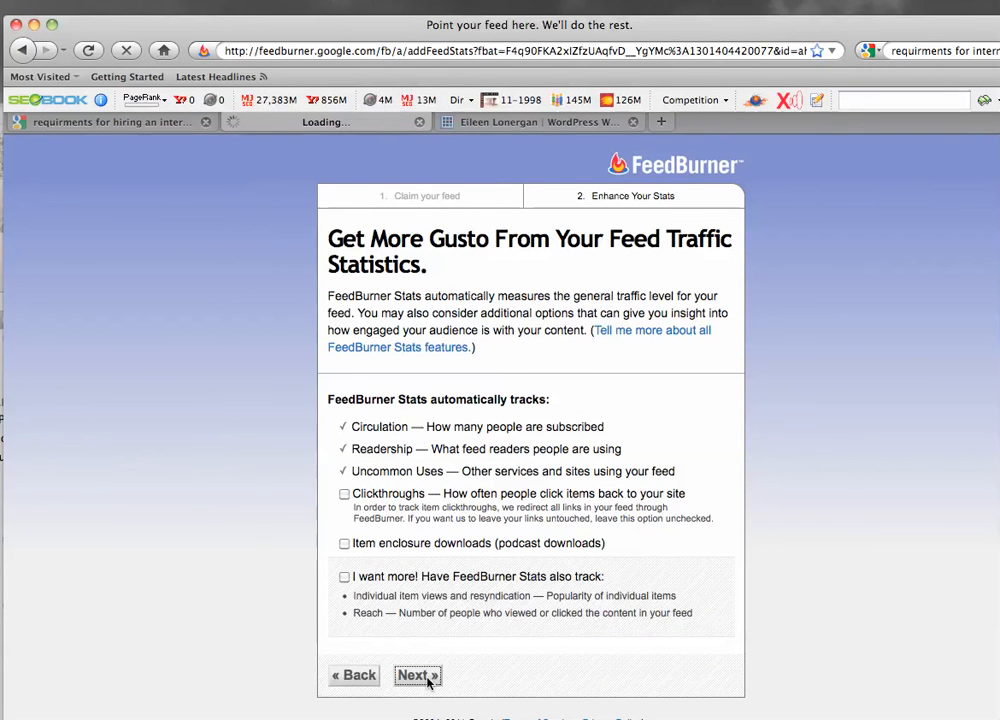
left_click(414, 676)
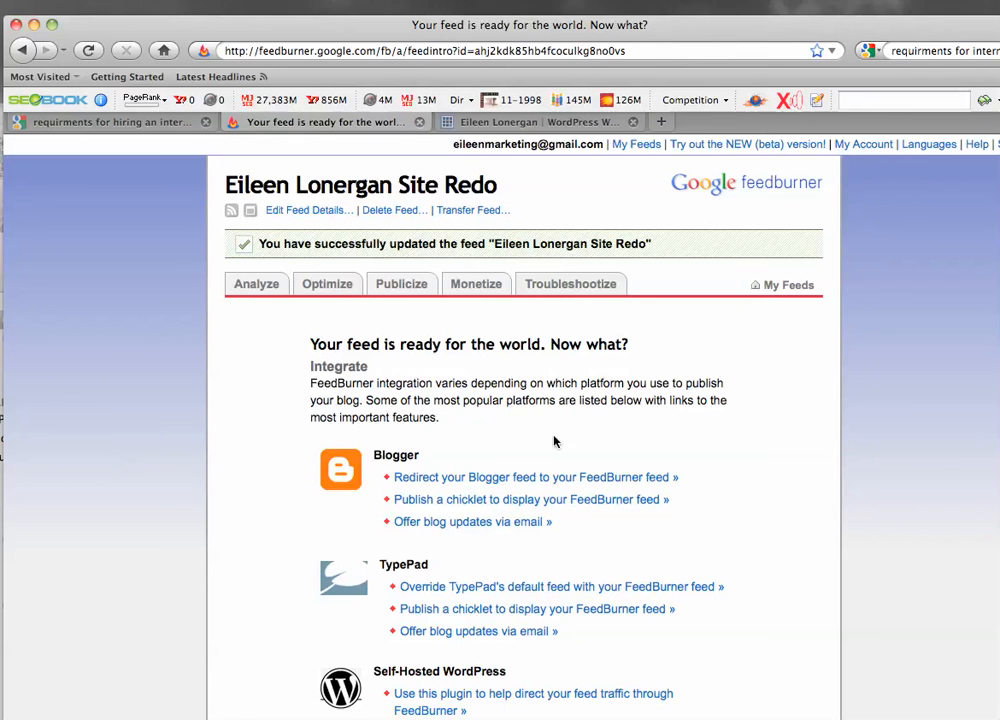
mouse_move(328, 288)
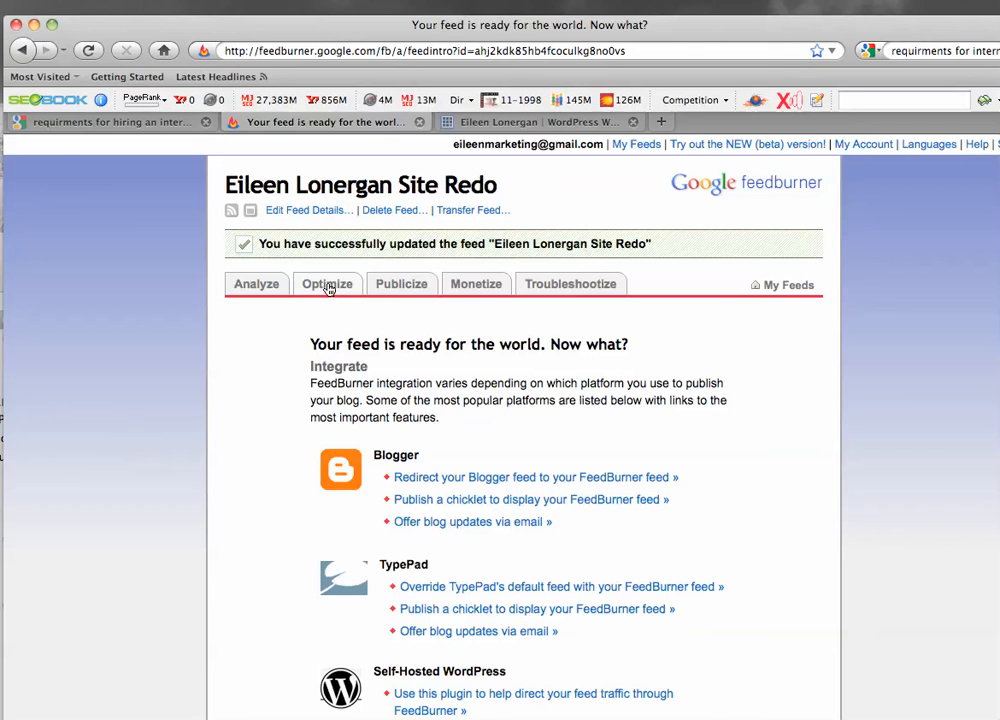
Step: Preview the feed's current content via Optimize > Your Feed, then start heading to dlvr.it
left_click(328, 284)
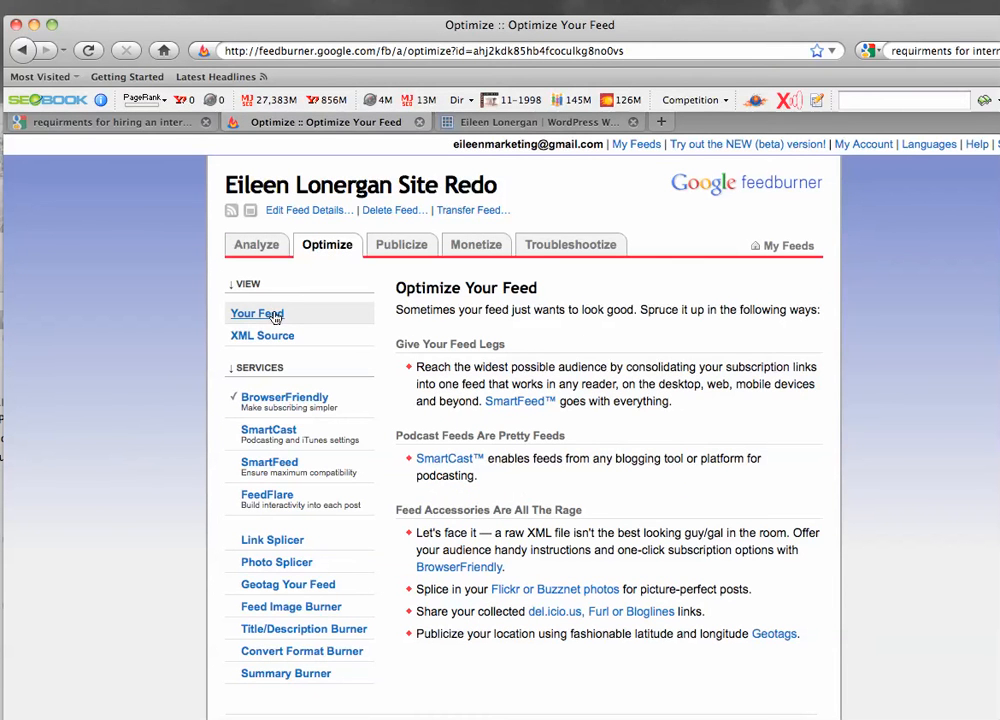
left_click(256, 312)
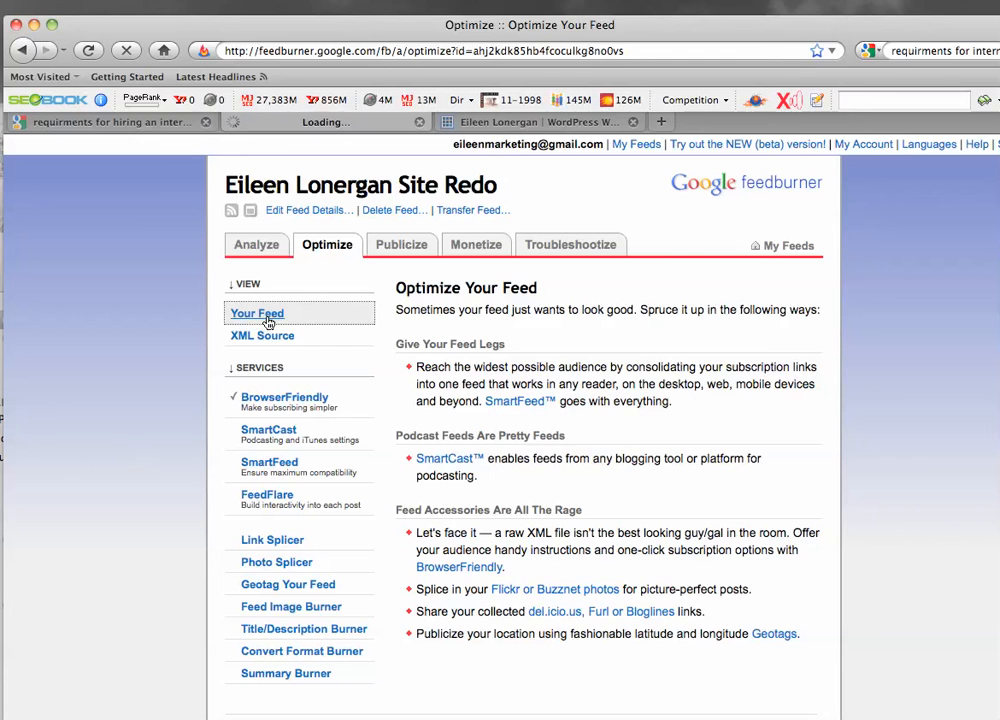
left_click(256, 312)
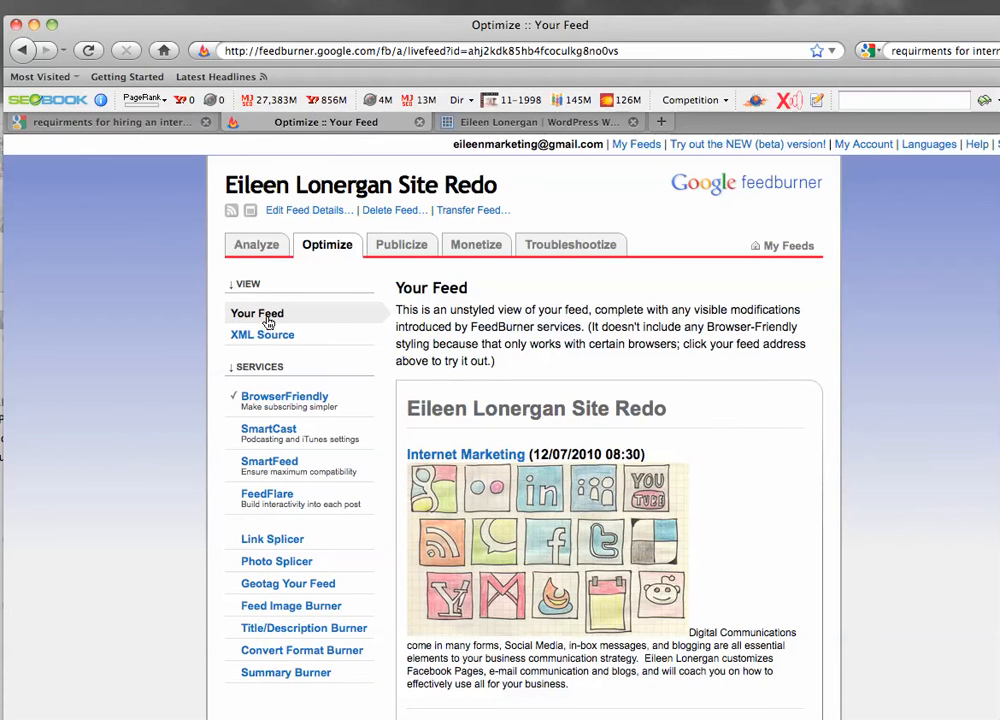
mouse_move(712, 500)
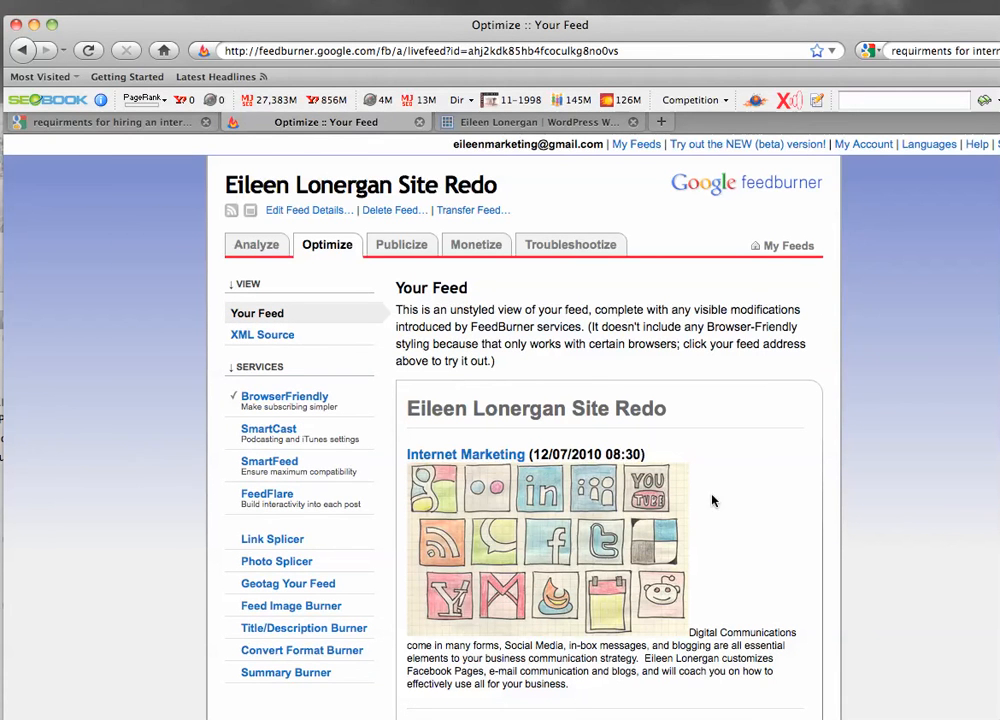
mouse_move(900, 520)
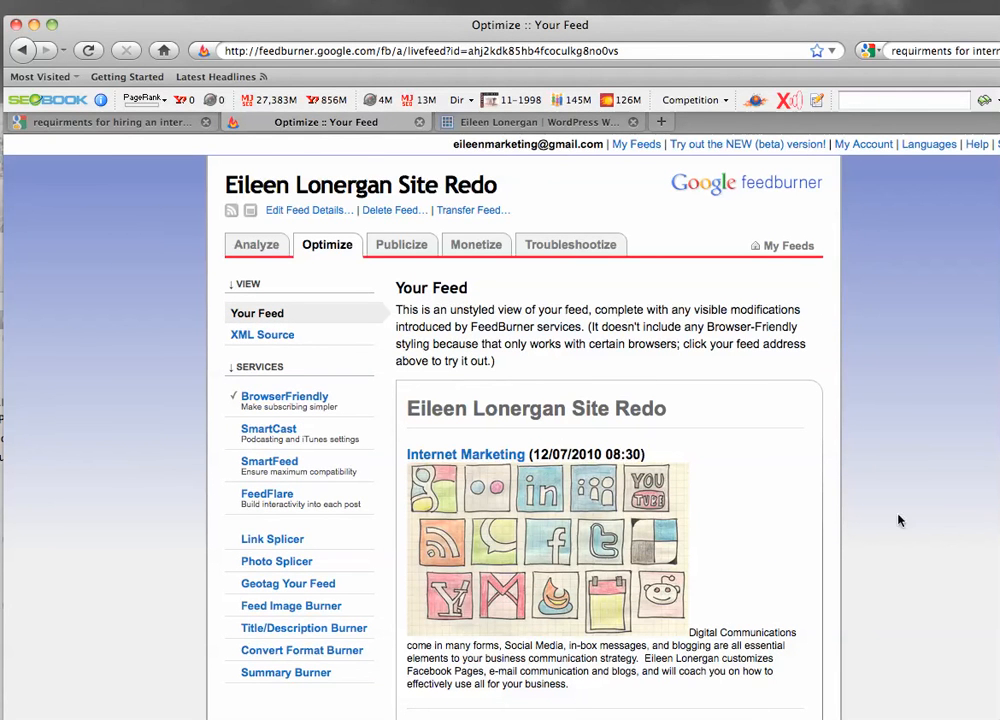
scroll("down", 3)
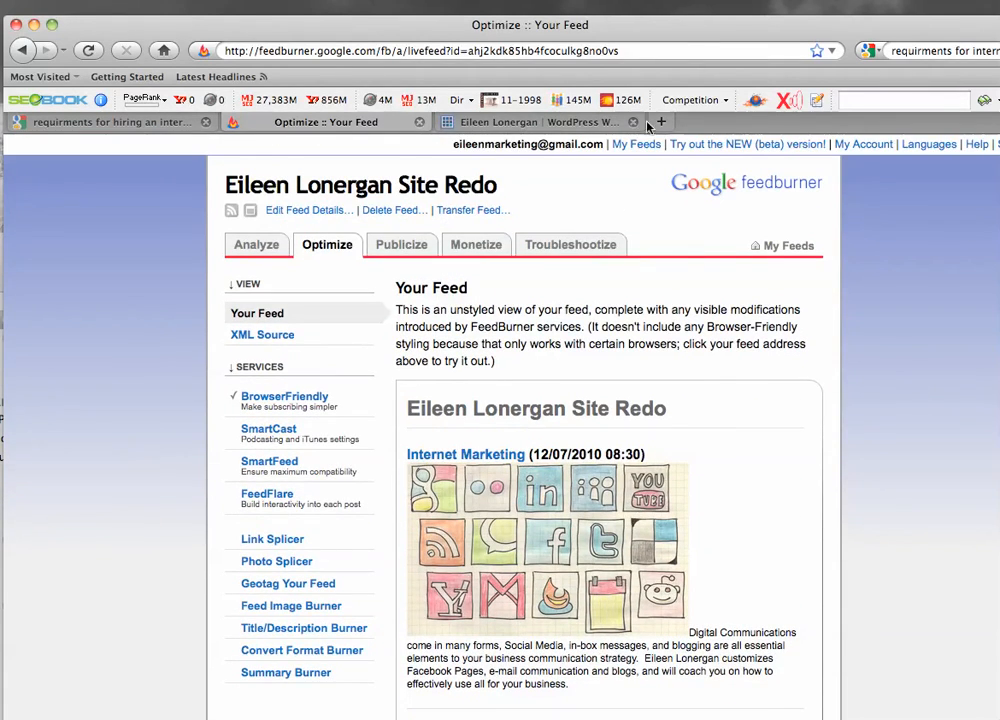
type("dlv")
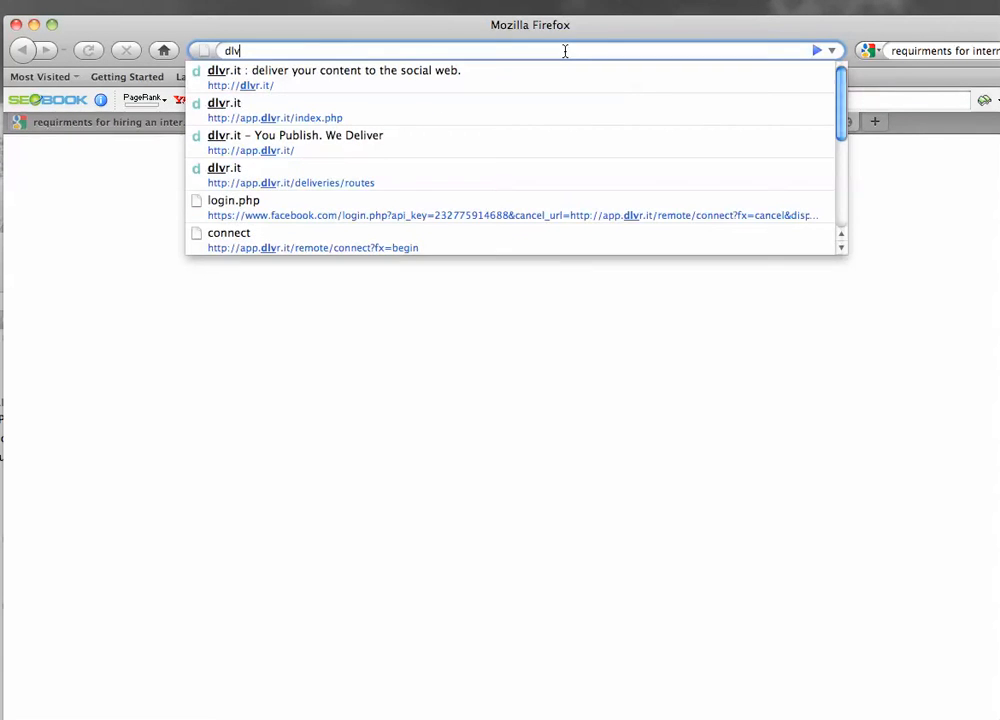
left_click(334, 70)
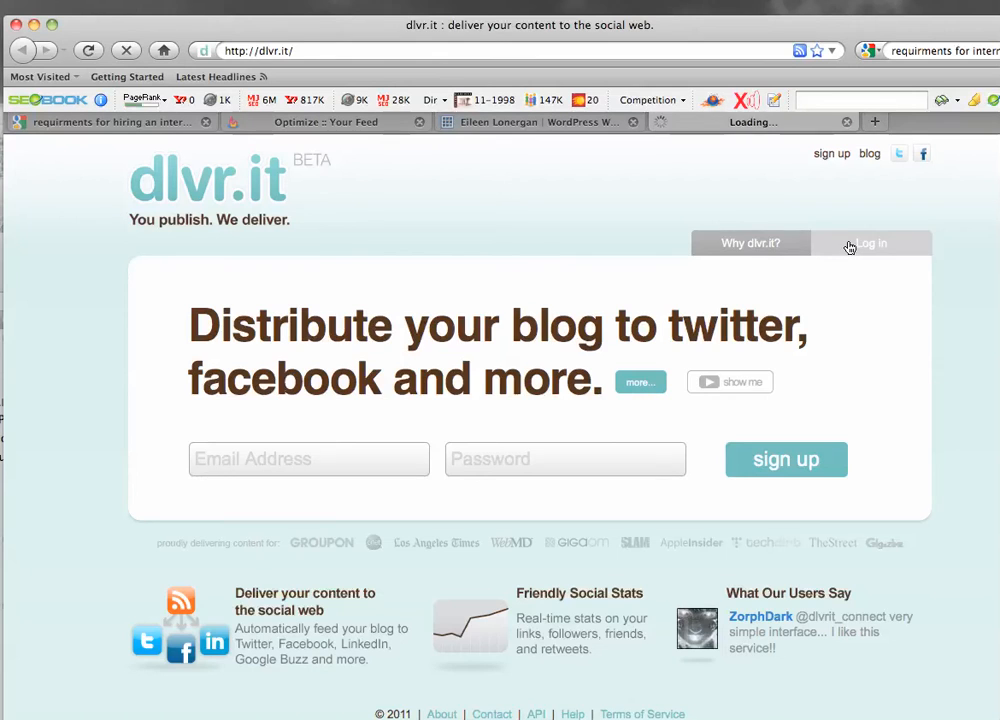
left_click(870, 244)
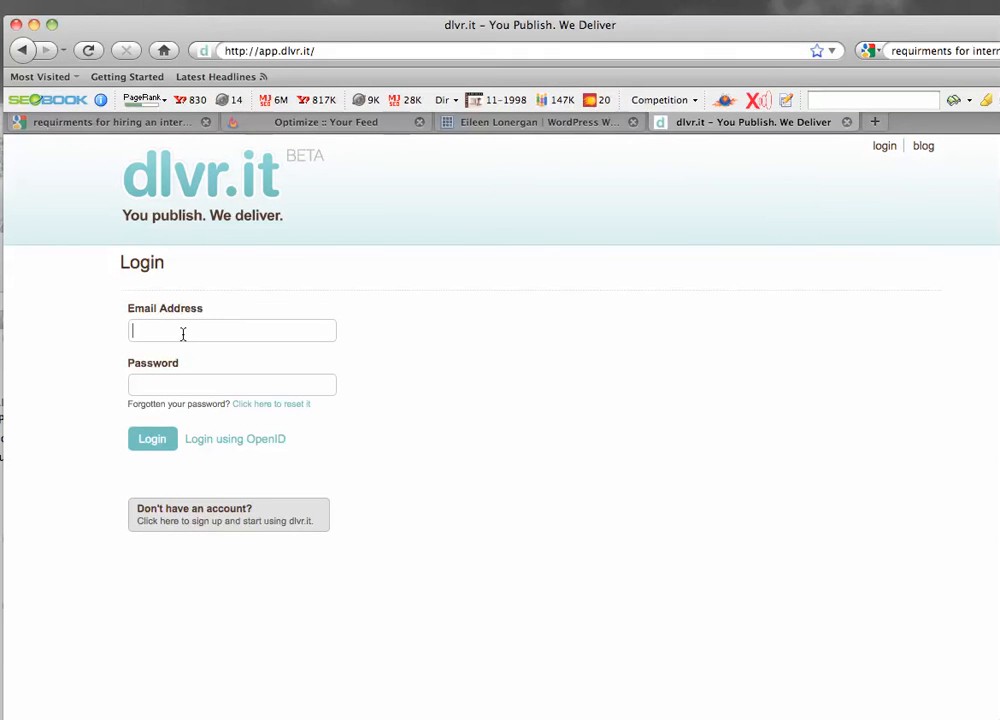
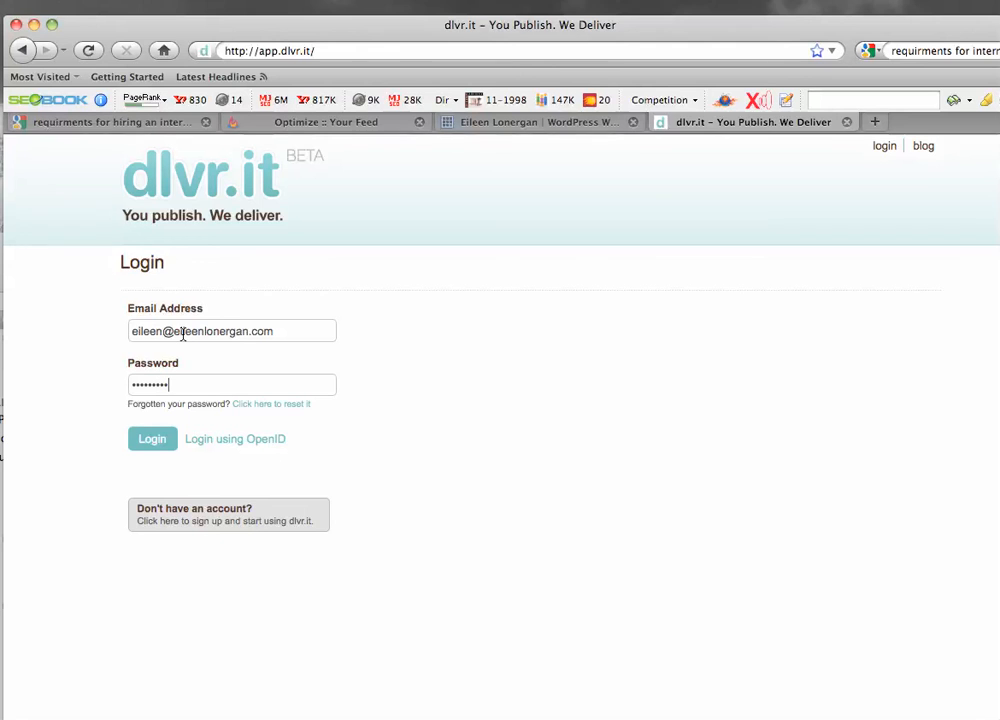
left_click(152, 438)
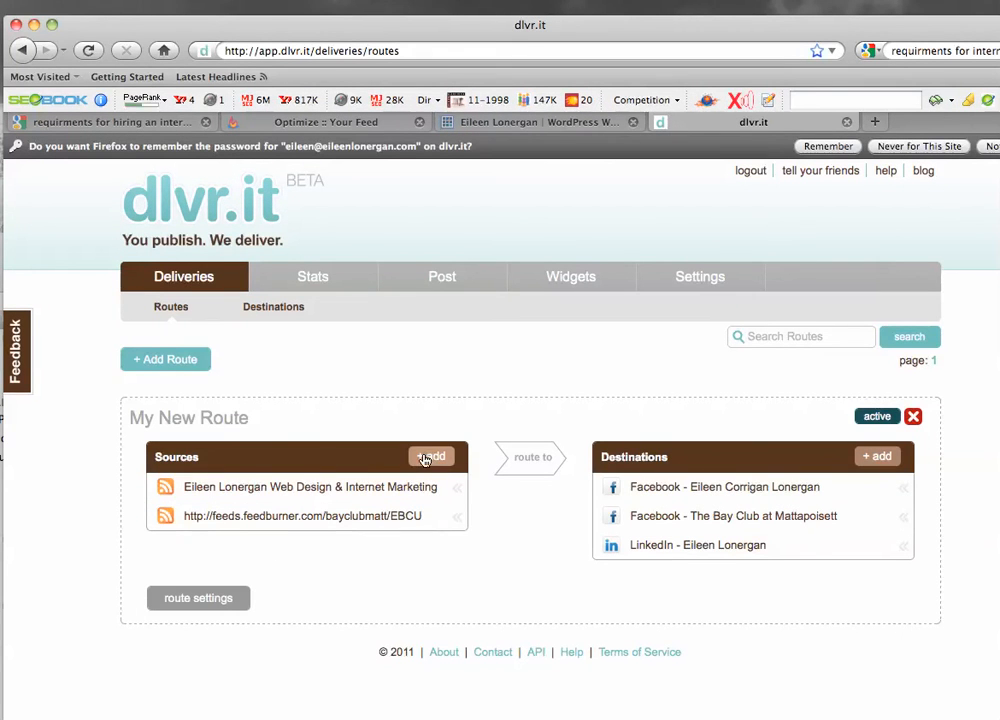
left_click(432, 456)
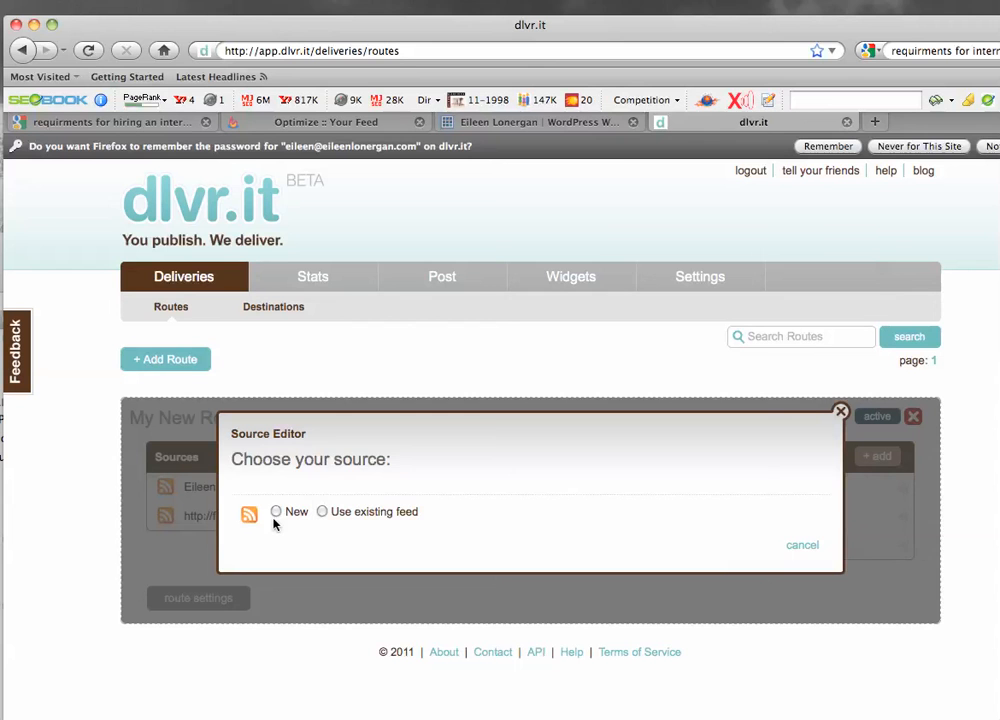
left_click(276, 512)
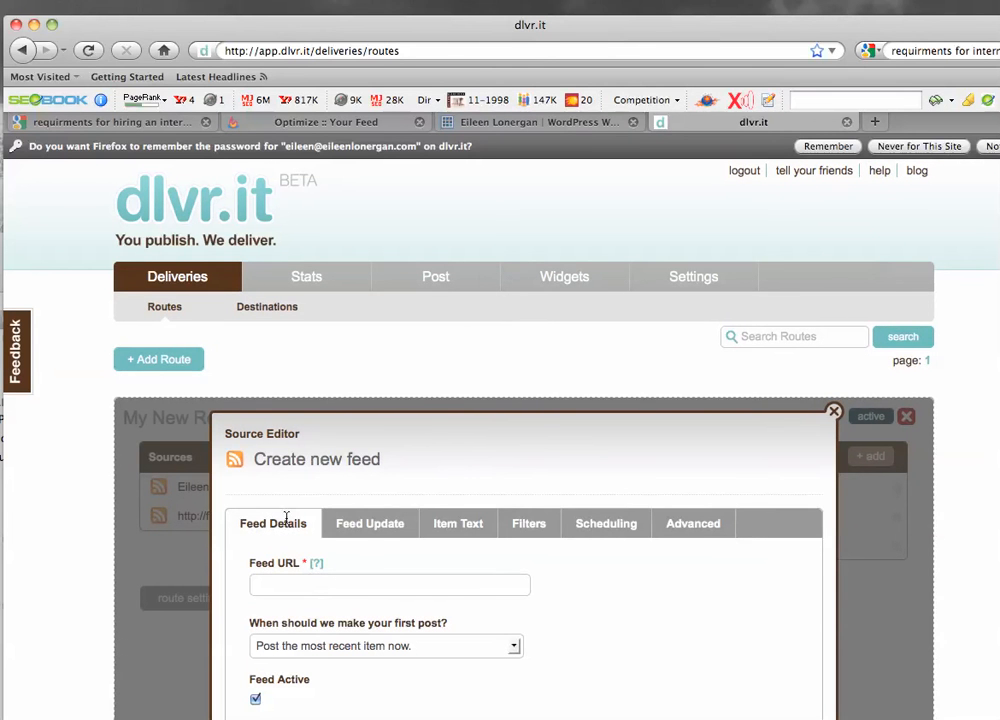
type("http://feeds.feedburner.com/ EileenLonerganSiteRedo")
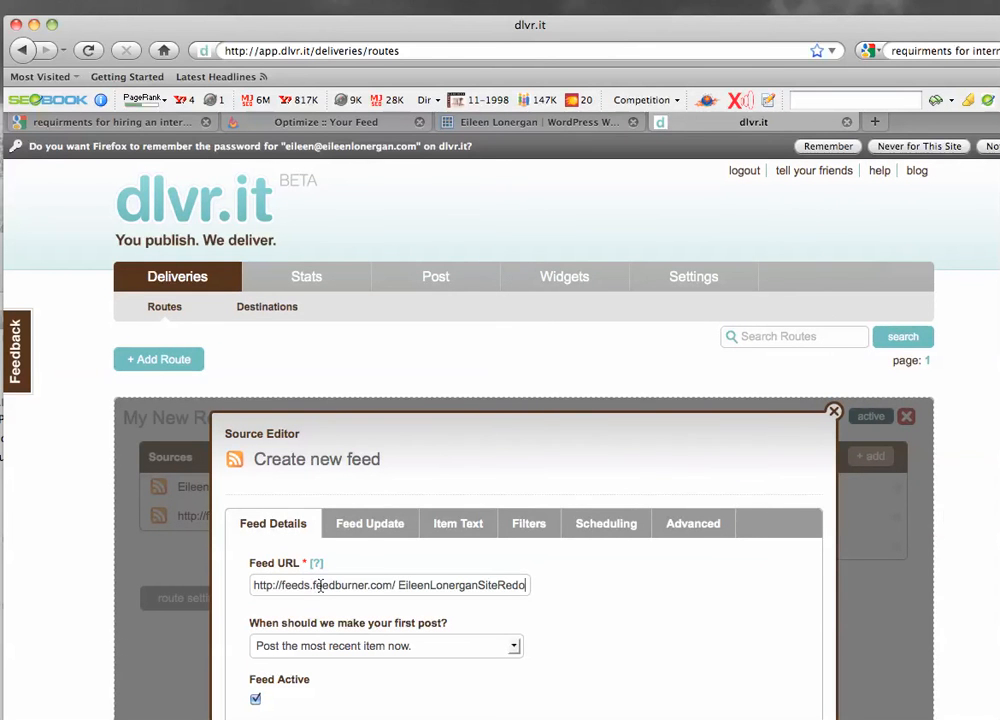
scroll("down", 3)
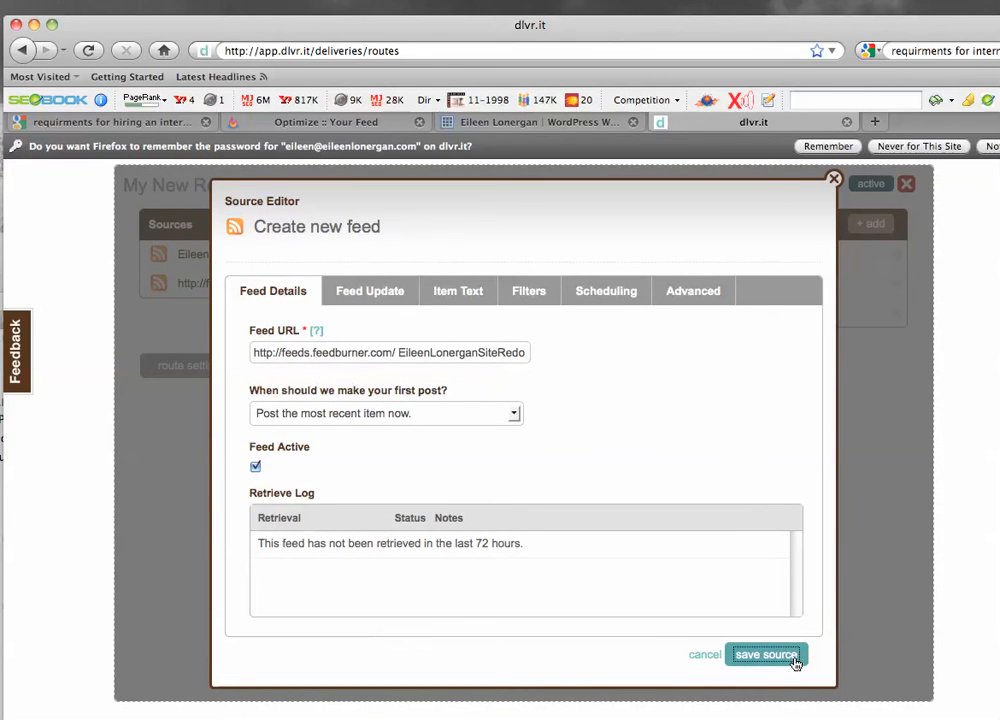
left_click(766, 654)
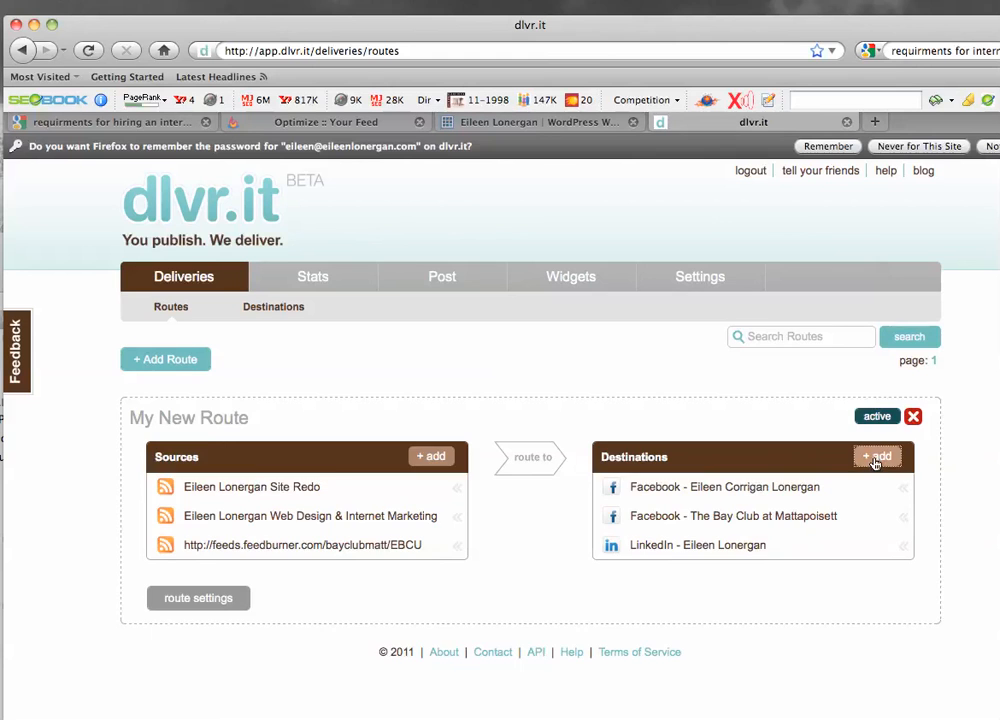
Step: Start a new Facebook destination for the route and launch Connect to Facebook
left_click(876, 456)
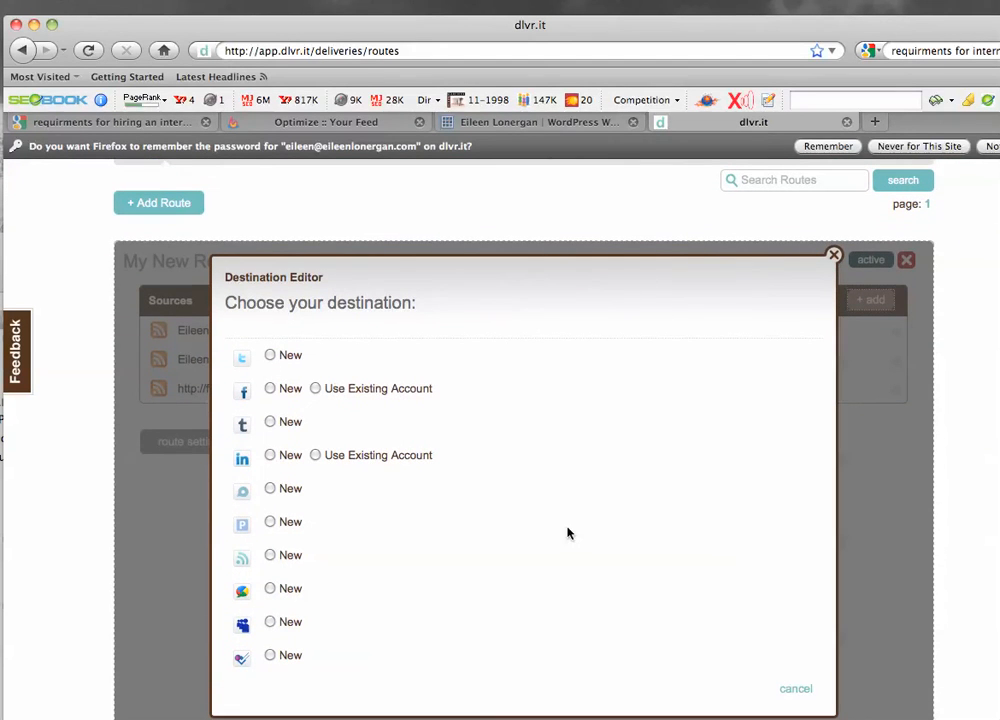
mouse_move(316, 392)
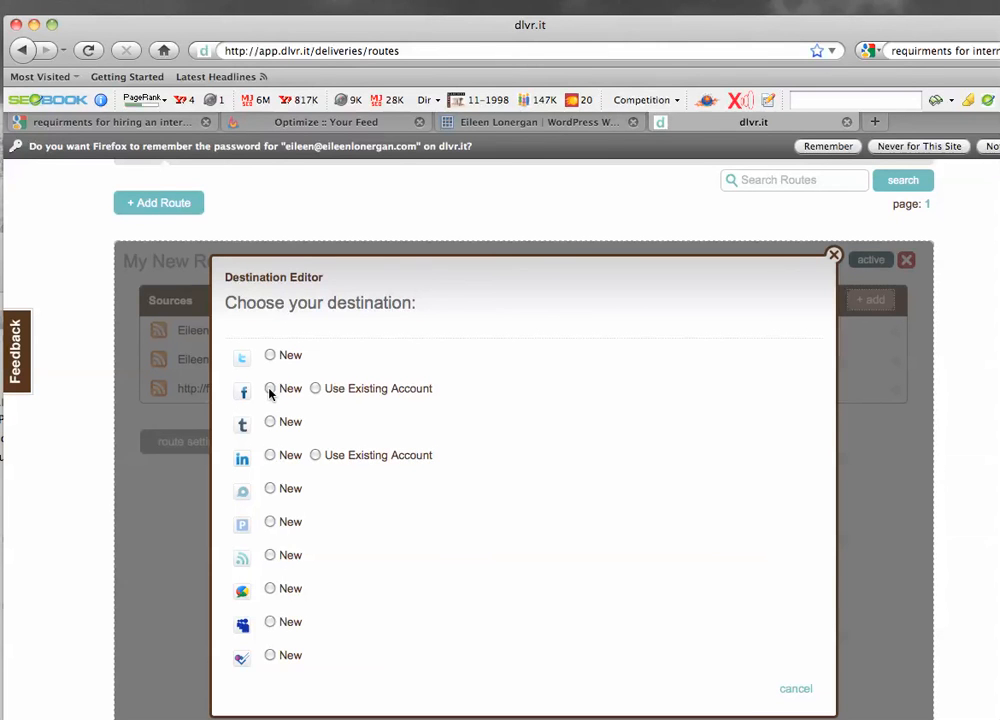
left_click(270, 388)
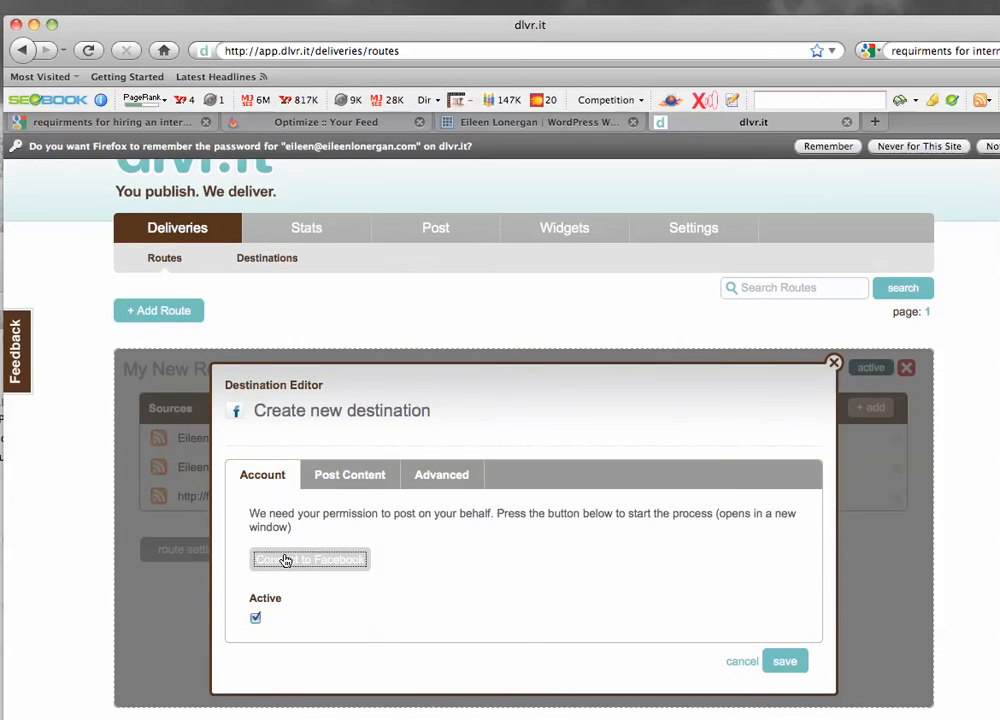
left_click(310, 560)
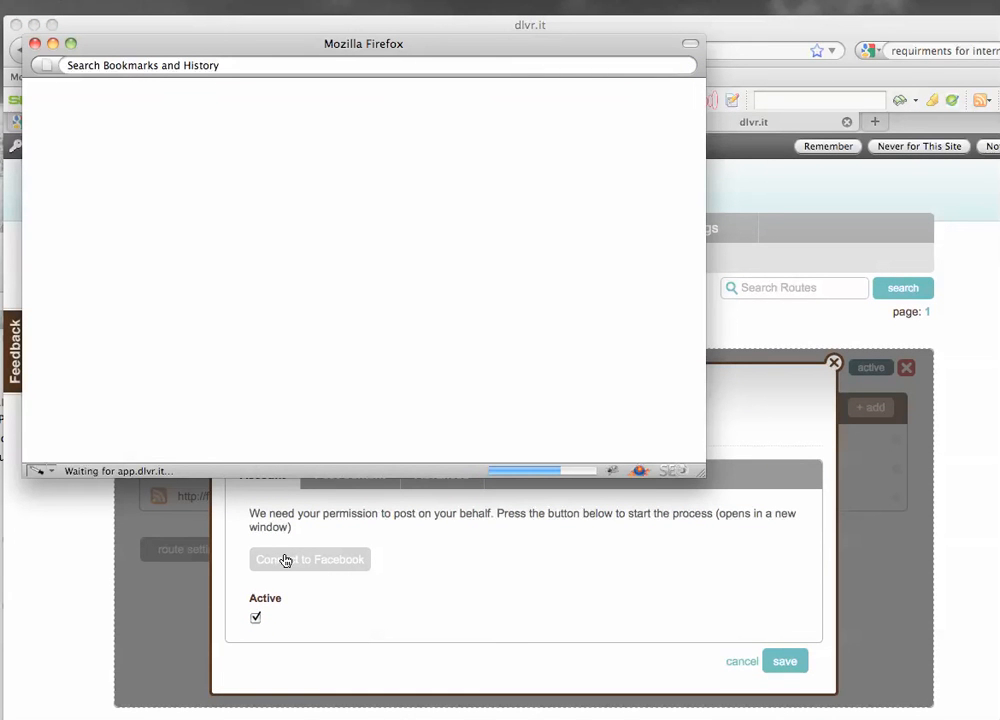
Step: Authorize posting to the EileenLonergan.com Facebook page and close the permission window
left_click(308, 560)
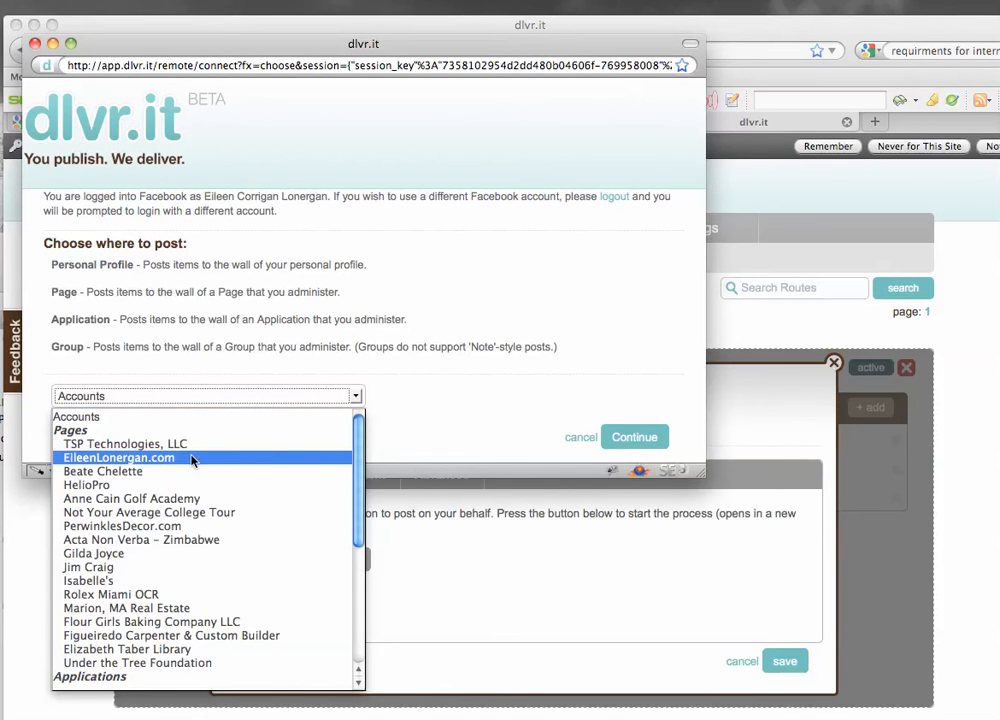
mouse_move(152, 464)
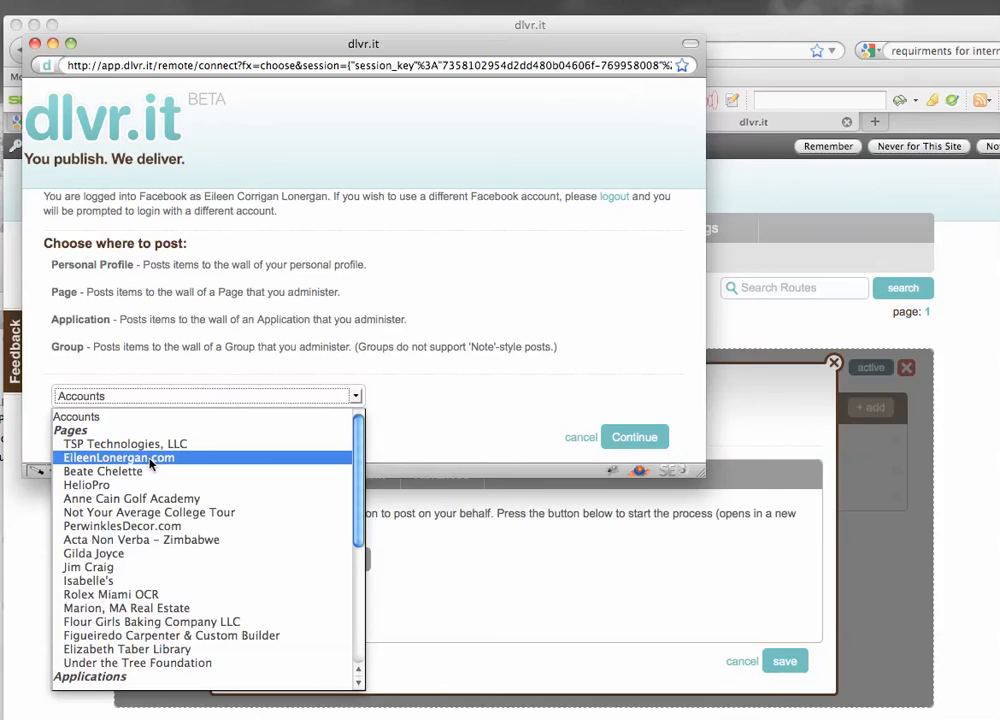
left_click(118, 456)
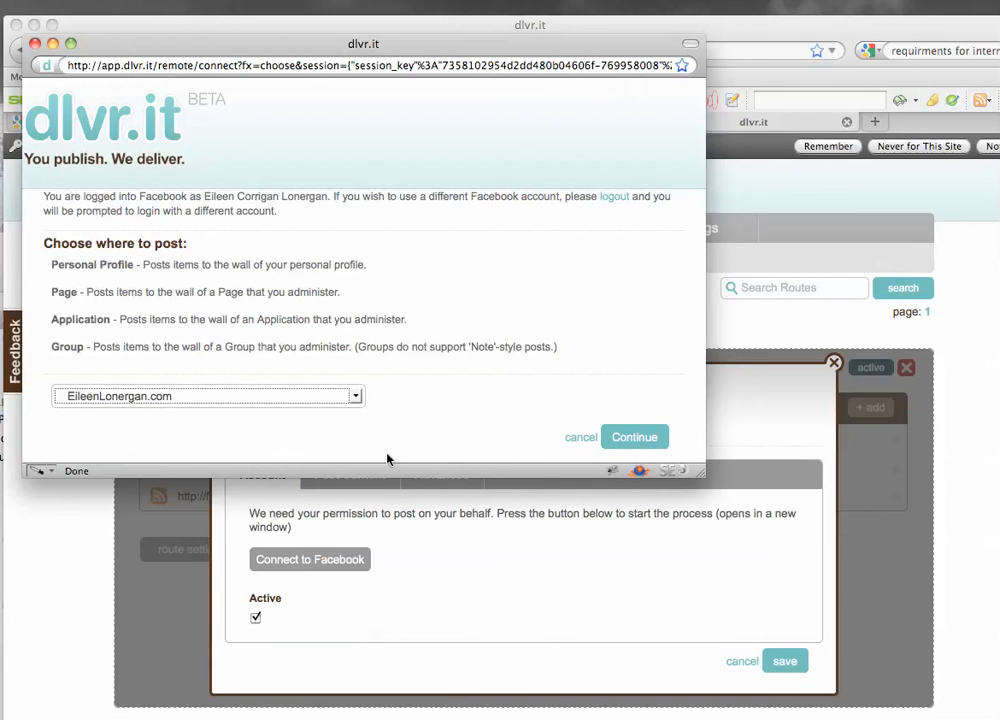
mouse_move(636, 436)
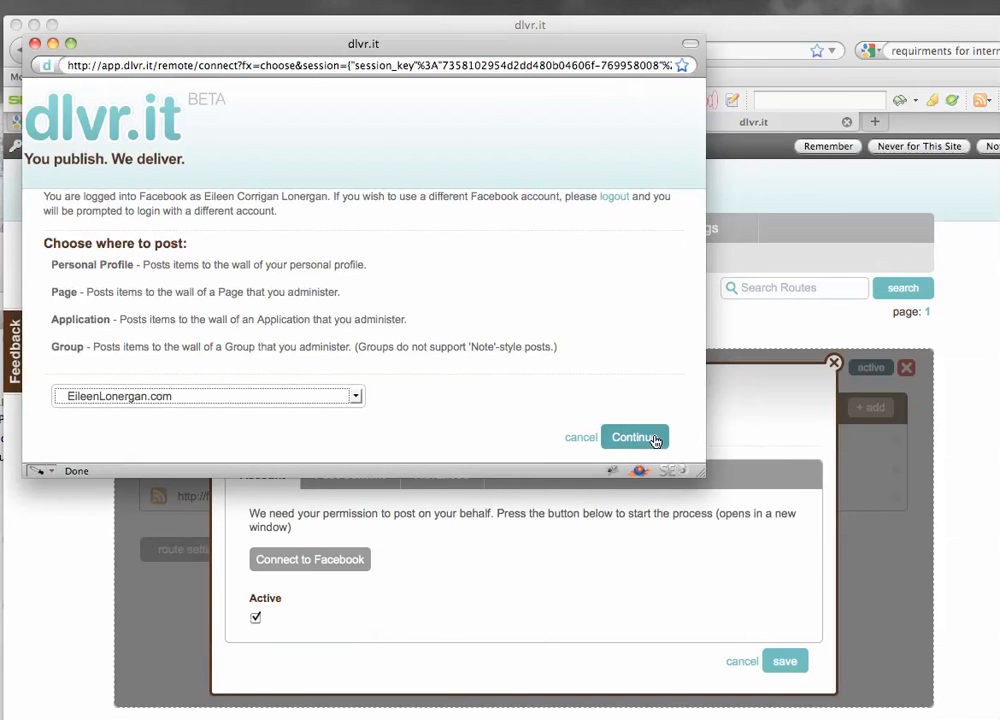
left_click(634, 436)
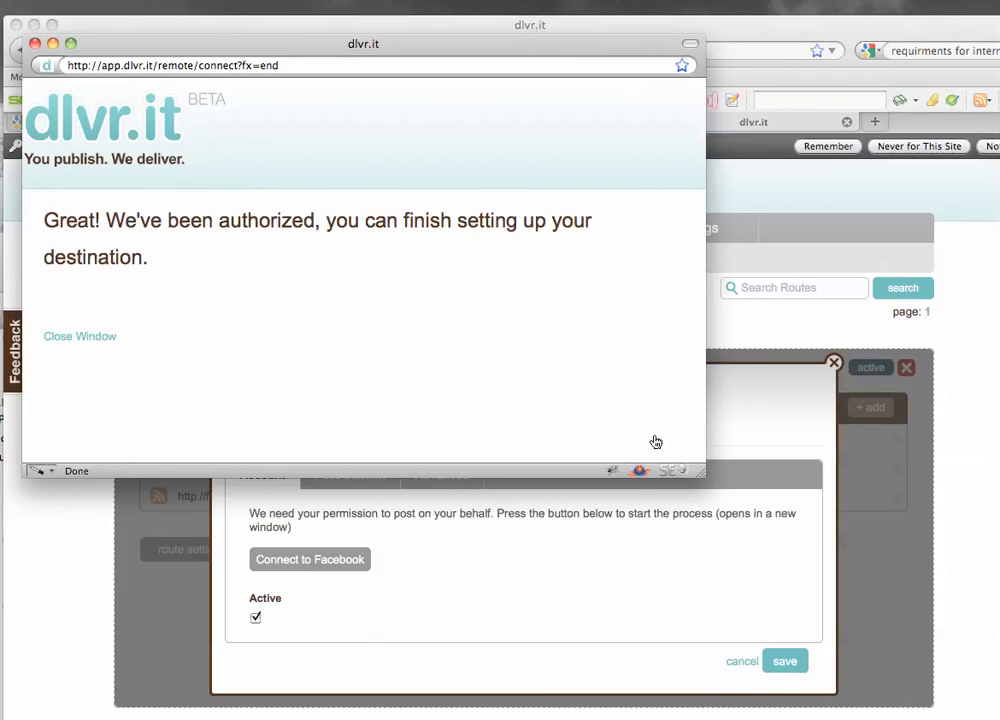
left_click(80, 336)
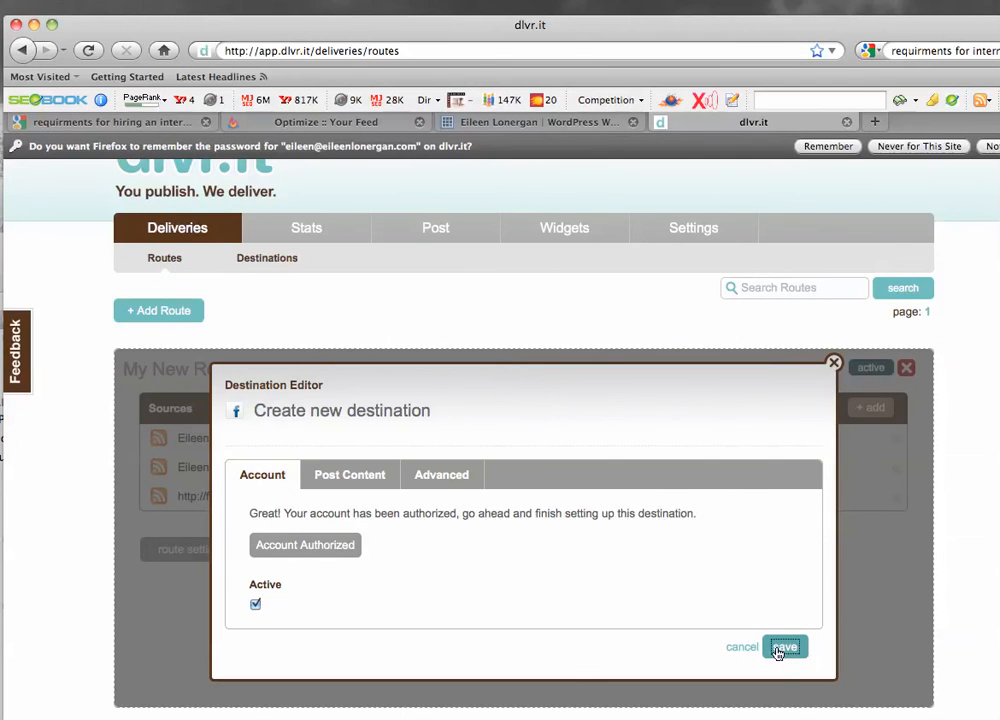
Step: Save Facebook - EileenLonergan.com as a route destination and switch to the Facebook news feed
left_click(784, 648)
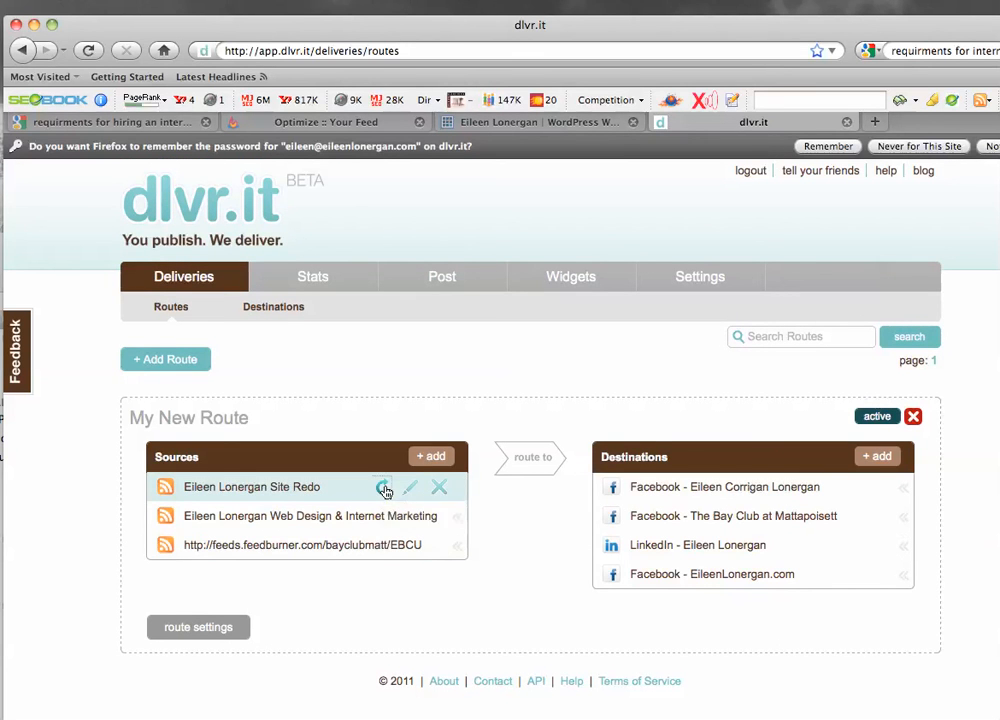
left_click(384, 490)
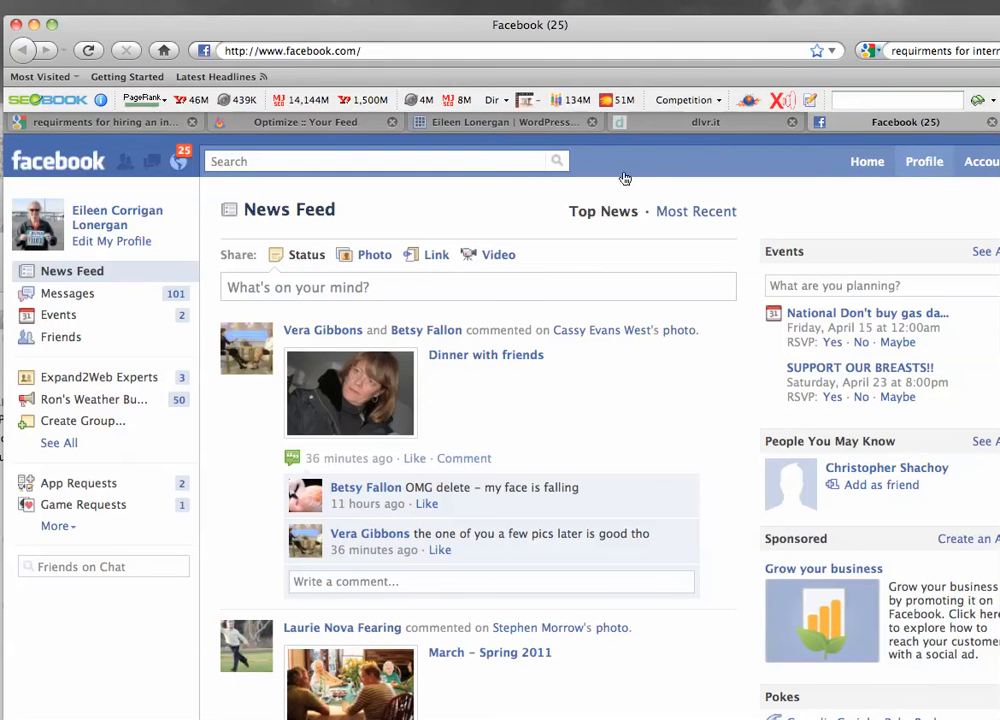
Step: Find the EileenLonergan.com Facebook page by searching 'eile' and view its Wall
type("eile")
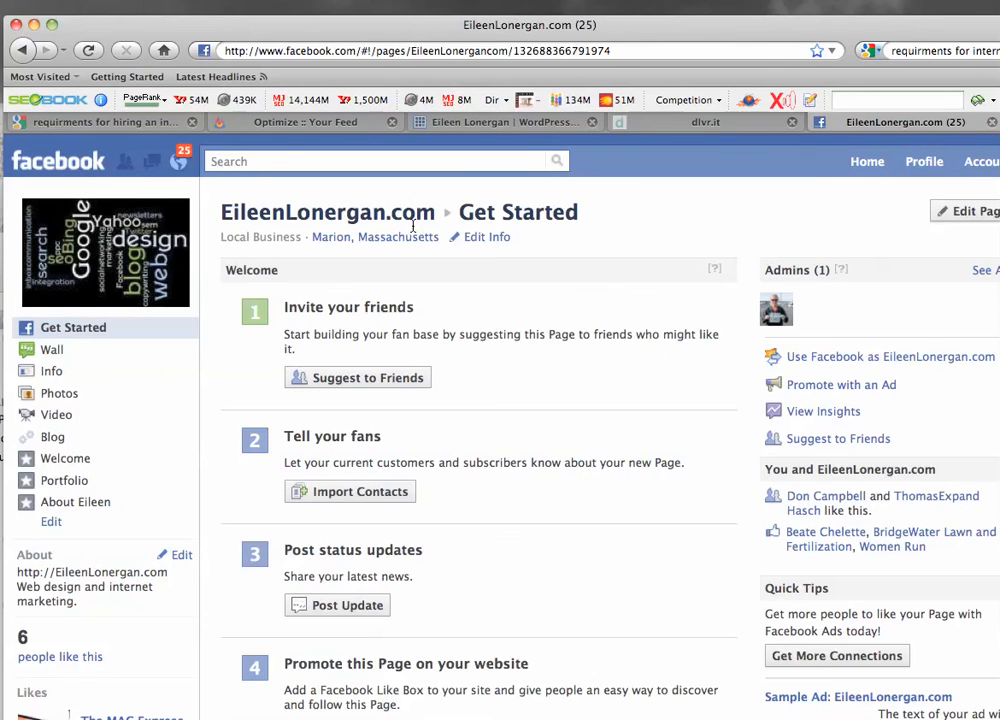
left_click(52, 348)
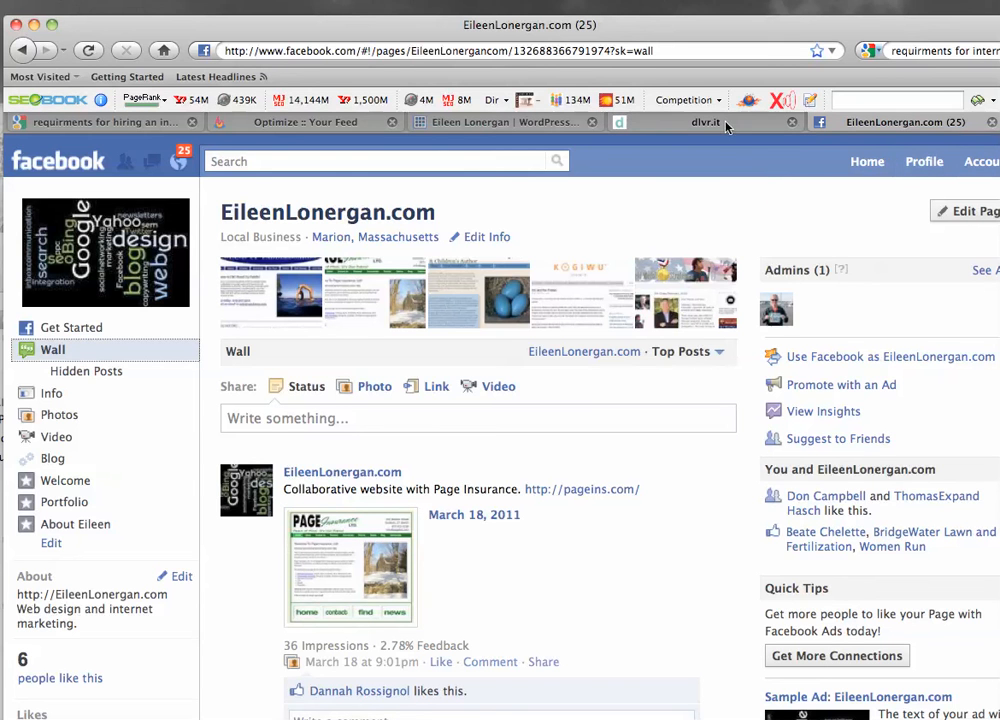
Step: Back in dlvr.it, pull the Eileen Lonergan Site Redo feed now and dismiss the confirmation
left_click(706, 122)
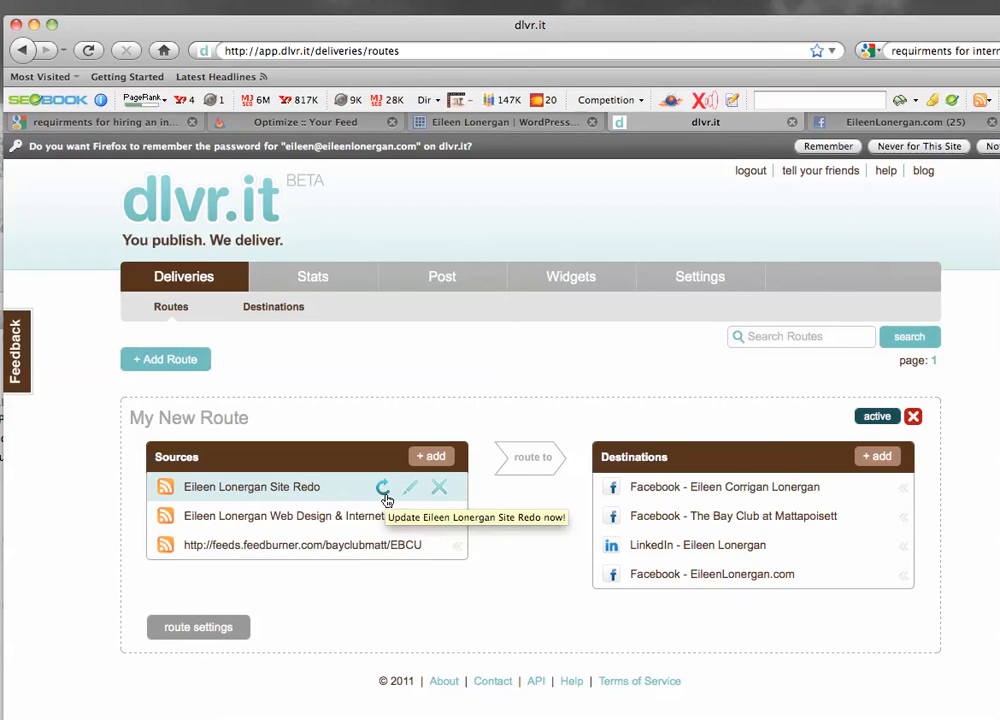
left_click(382, 488)
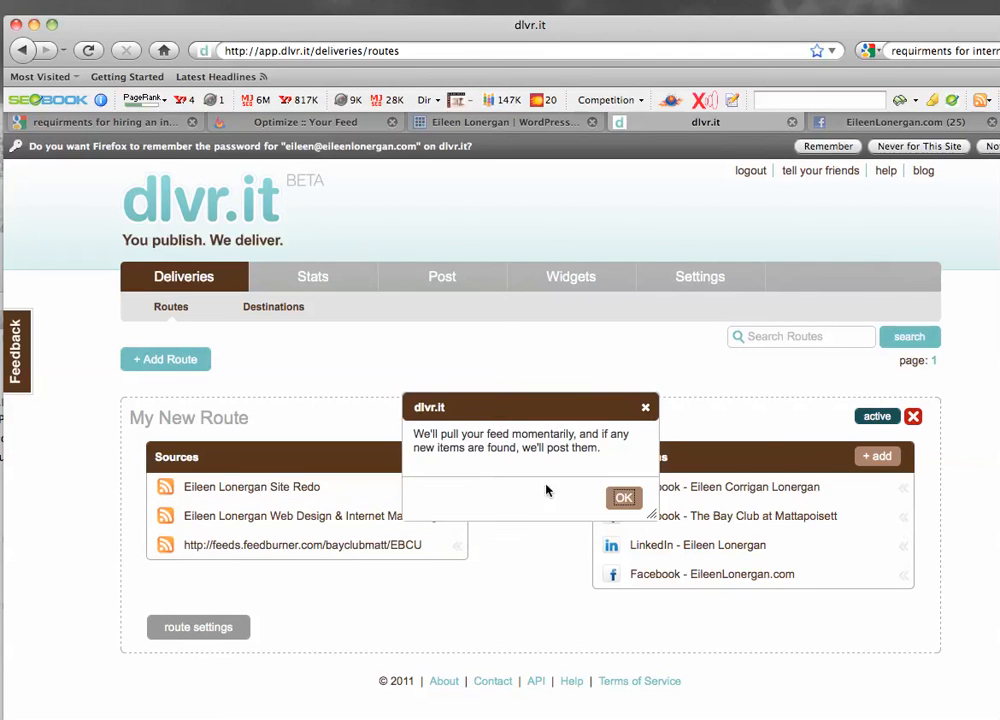
left_click(624, 498)
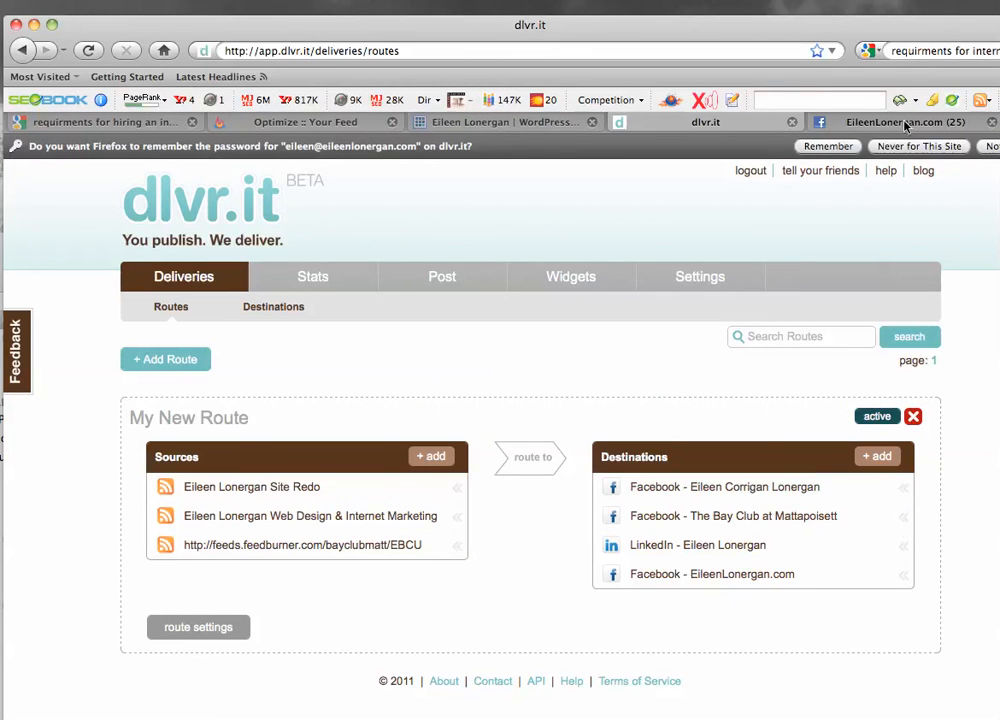